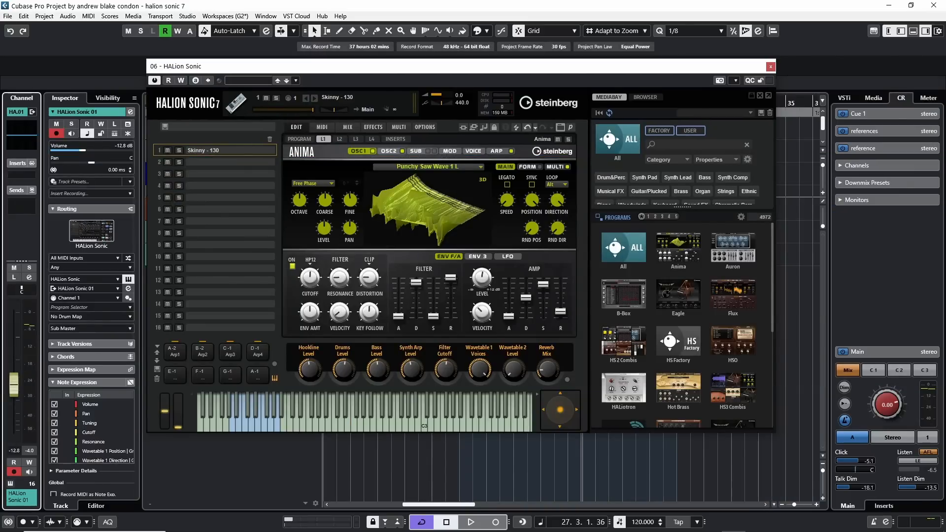
mouse_move(873, 275)
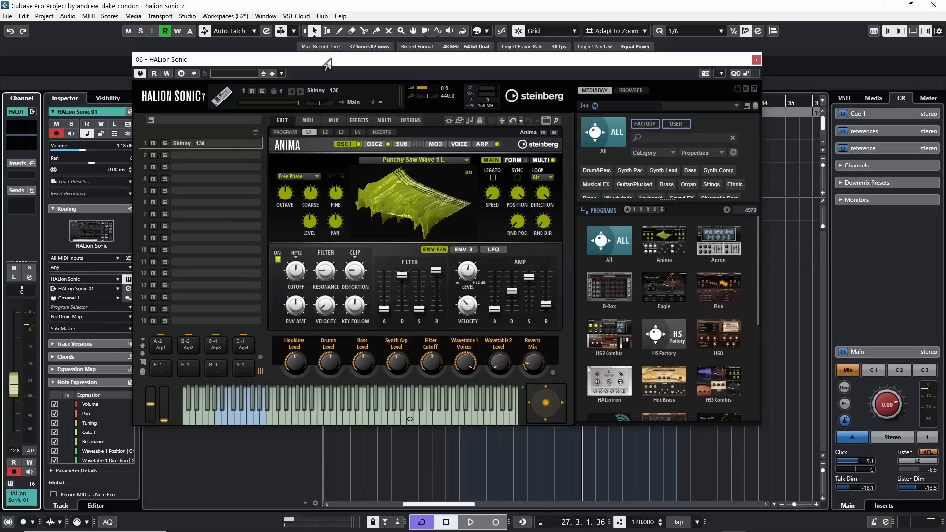
mouse_move(392, 462)
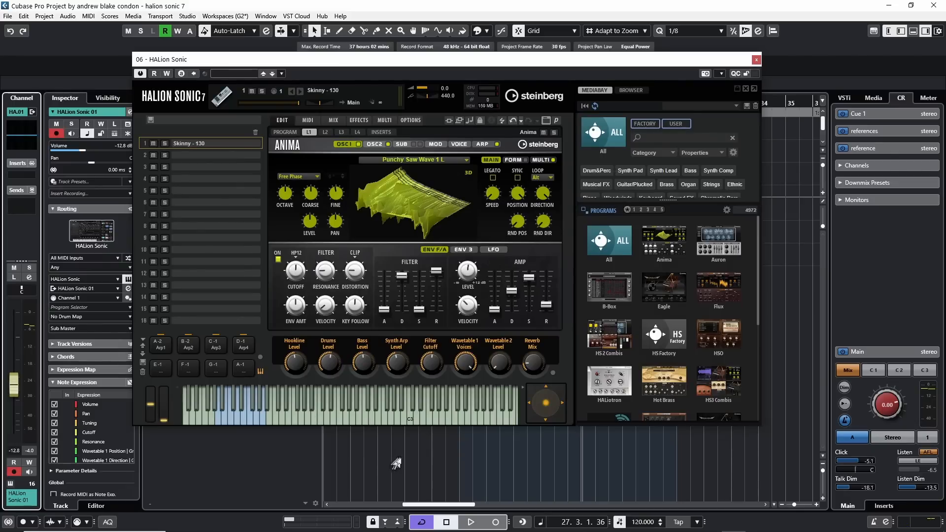
Step: Enlarge the HALion Sonic plug-in window while keeping the L1 Anima edit page visible
left_click(470, 521)
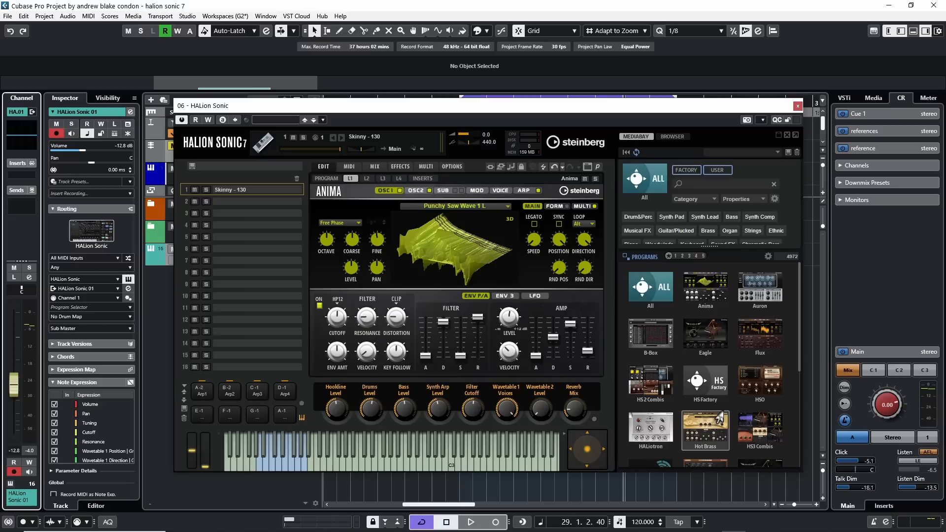
mouse_move(718, 419)
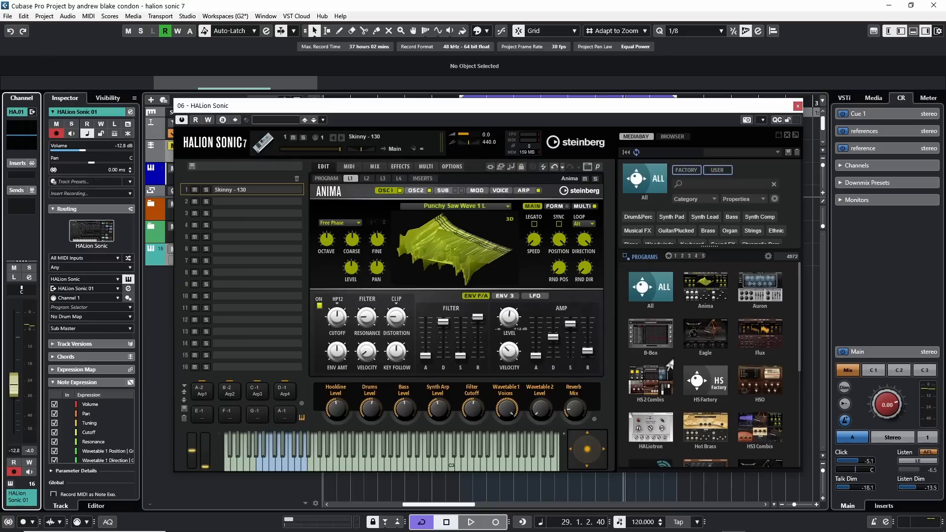
mouse_move(707, 416)
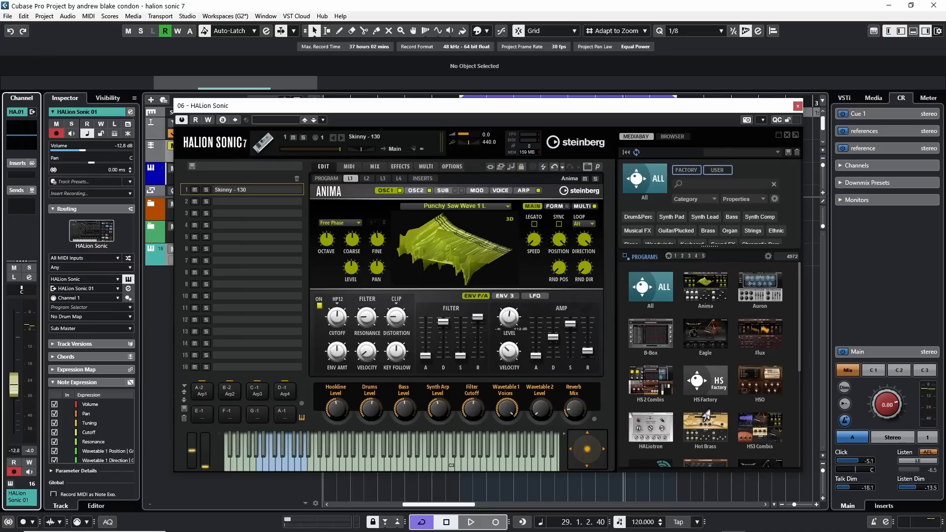
mouse_move(672, 365)
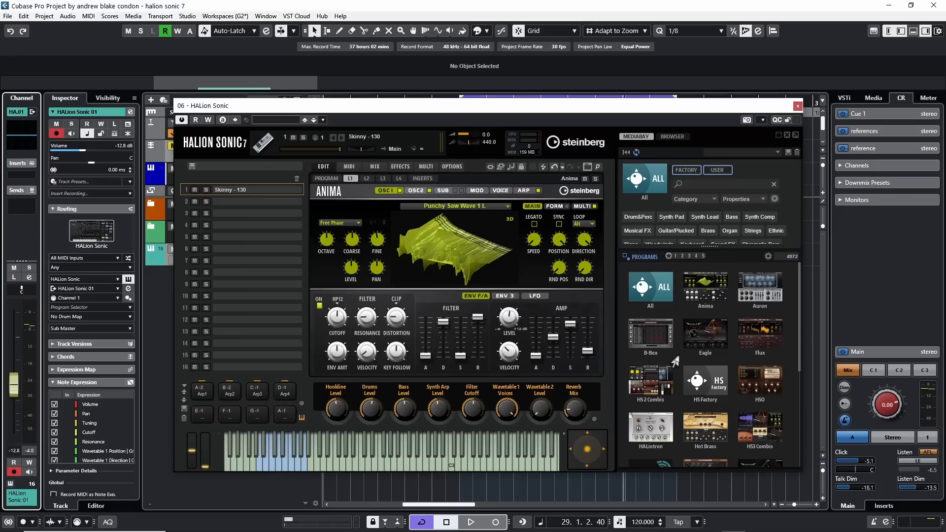
mouse_move(350, 207)
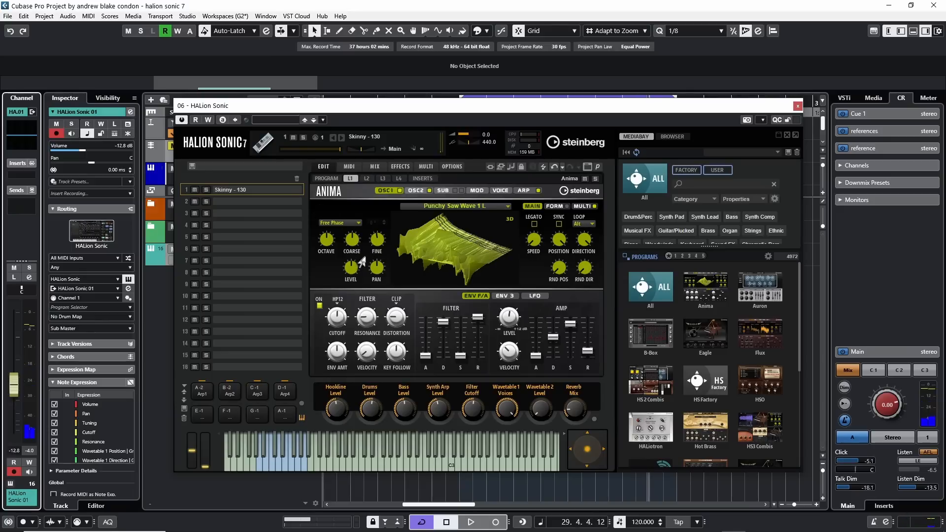
mouse_move(322, 179)
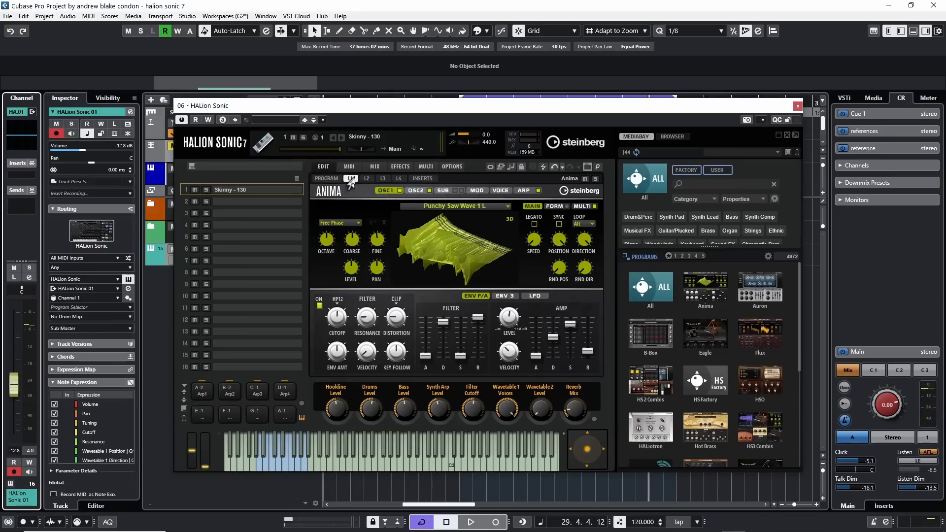
Step: Step through the layer tabs to reach the fourth layer's Auron granular synth page
left_click(382, 178)
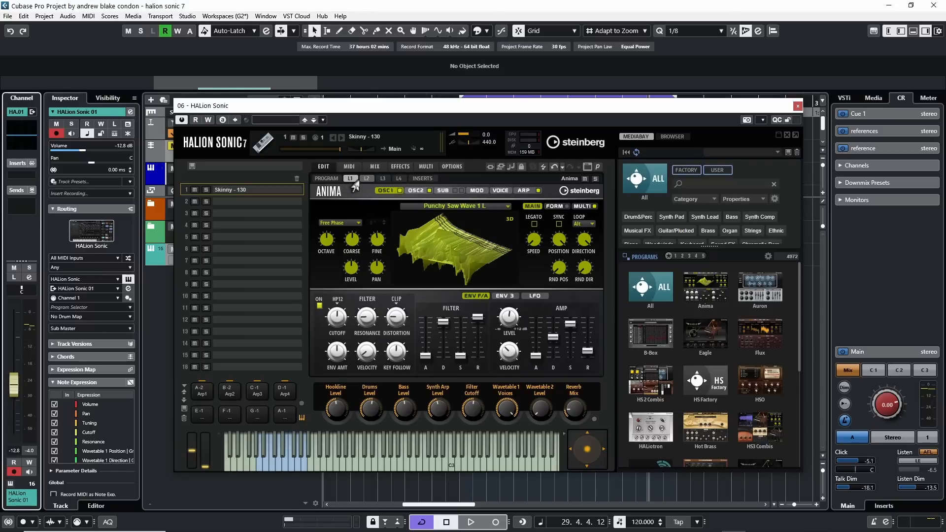
mouse_move(370, 184)
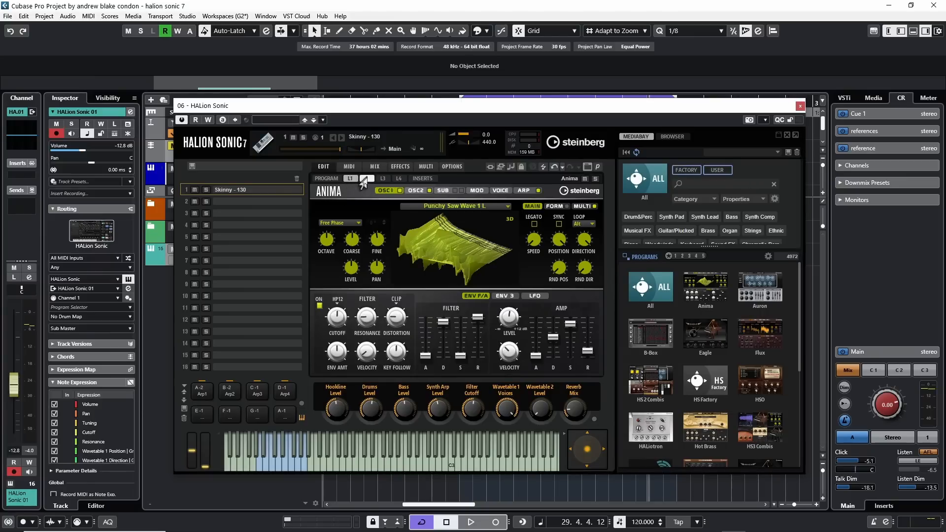
left_click(366, 178)
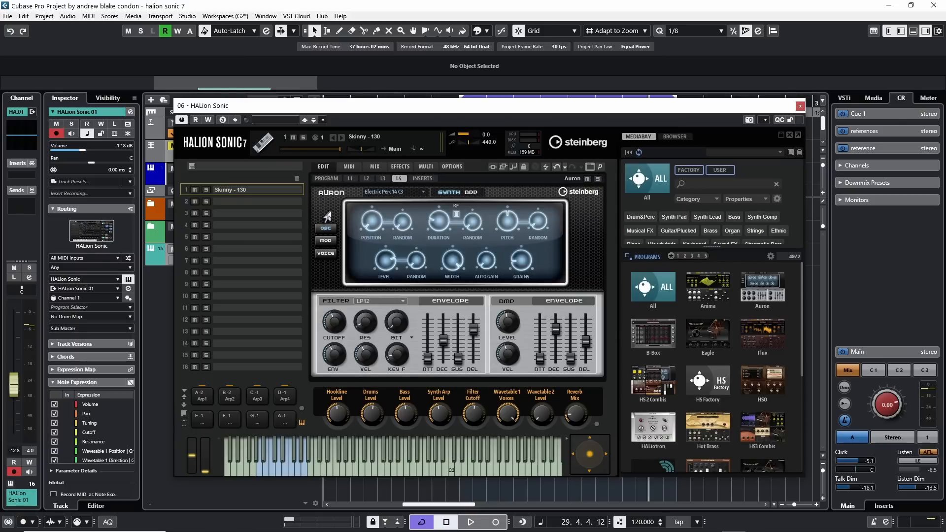
mouse_move(326, 178)
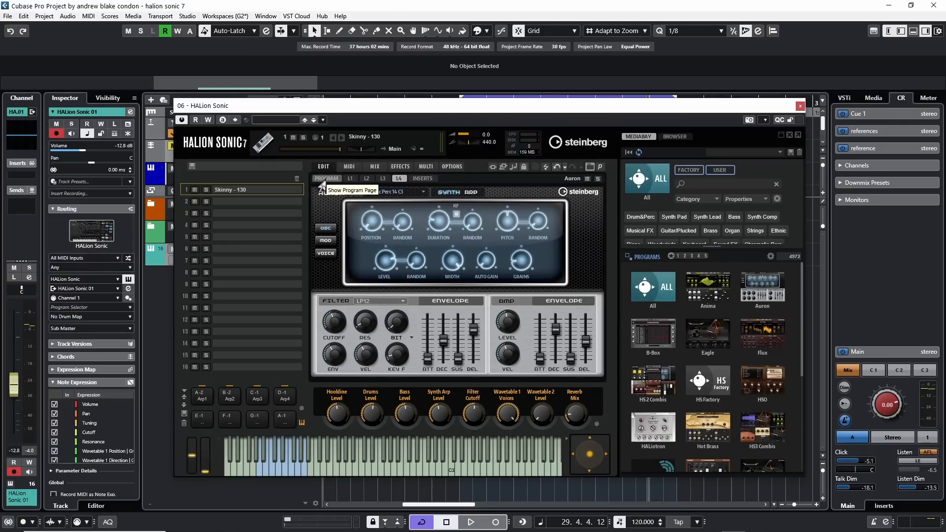
Step: Show the PROGRAM page listing the Anima, B-Box, Anima and Auron layers
left_click(326, 179)
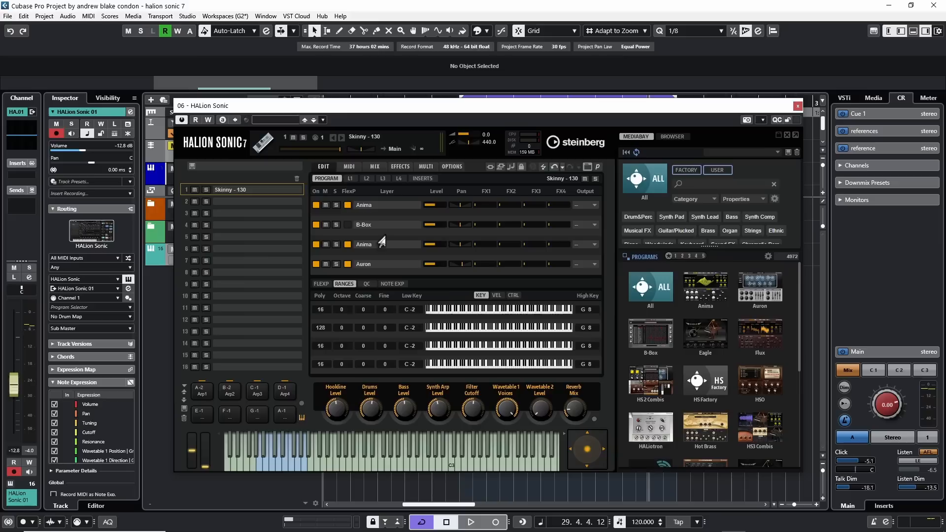
mouse_move(387, 209)
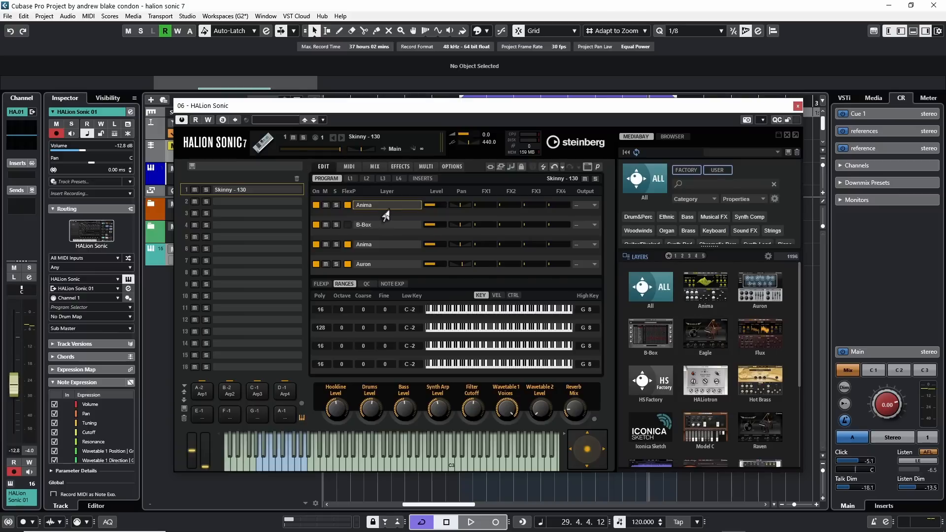
mouse_move(381, 216)
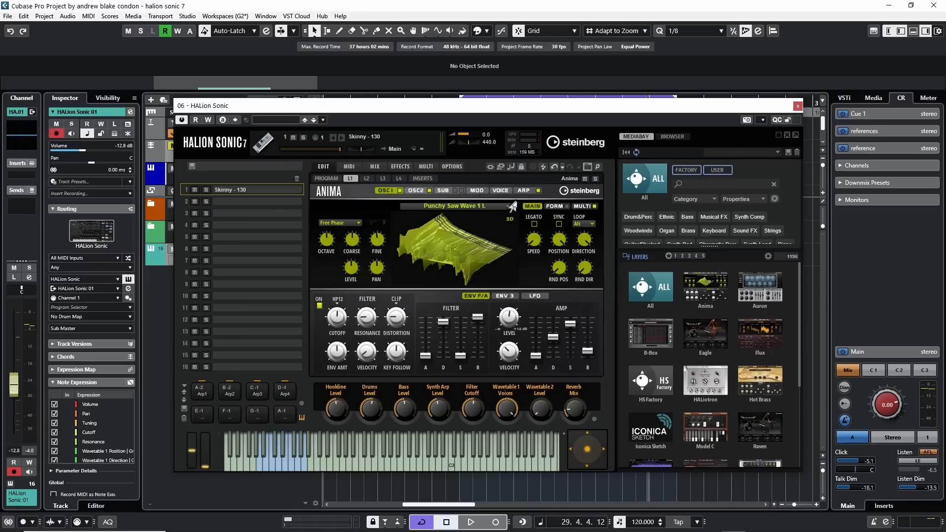
mouse_move(525, 191)
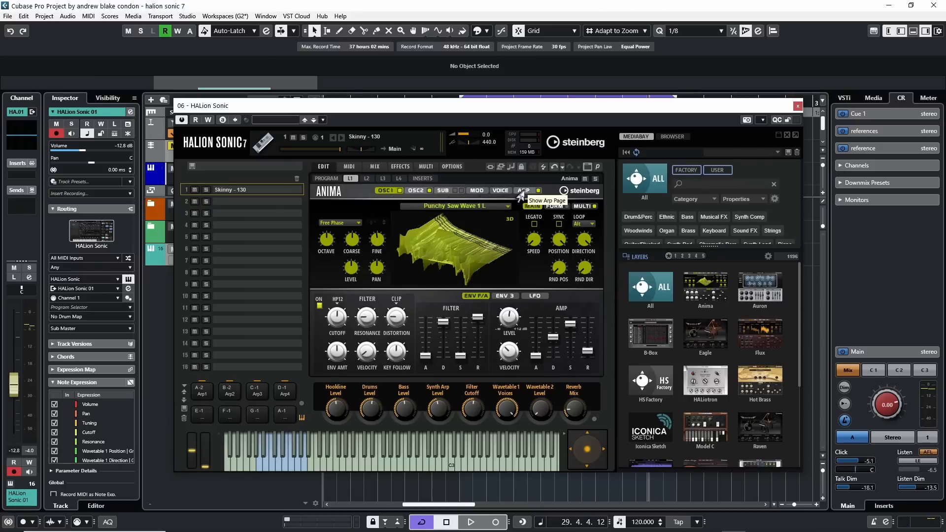
Step: Show the Auron layer's arpeggiator with the Dance Arp 24 phrase and start playback
left_click(522, 190)
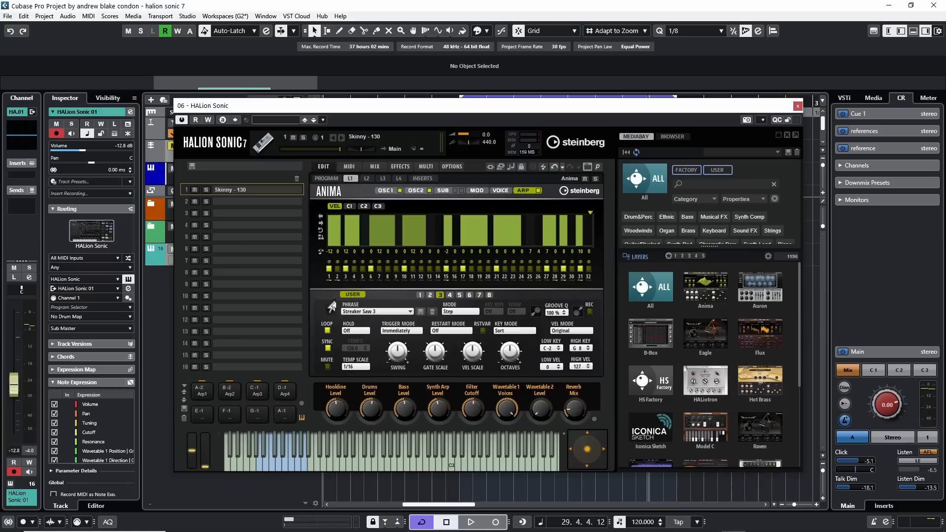
mouse_move(333, 312)
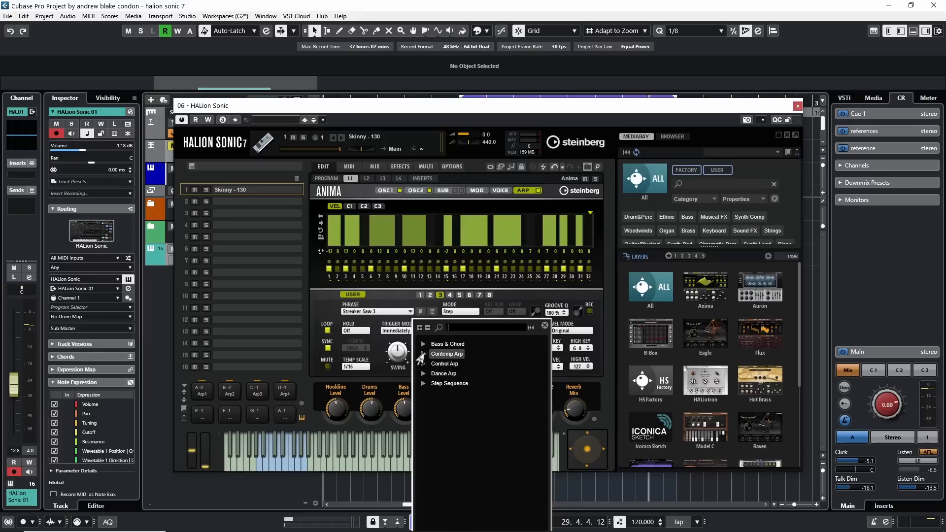
mouse_move(444, 374)
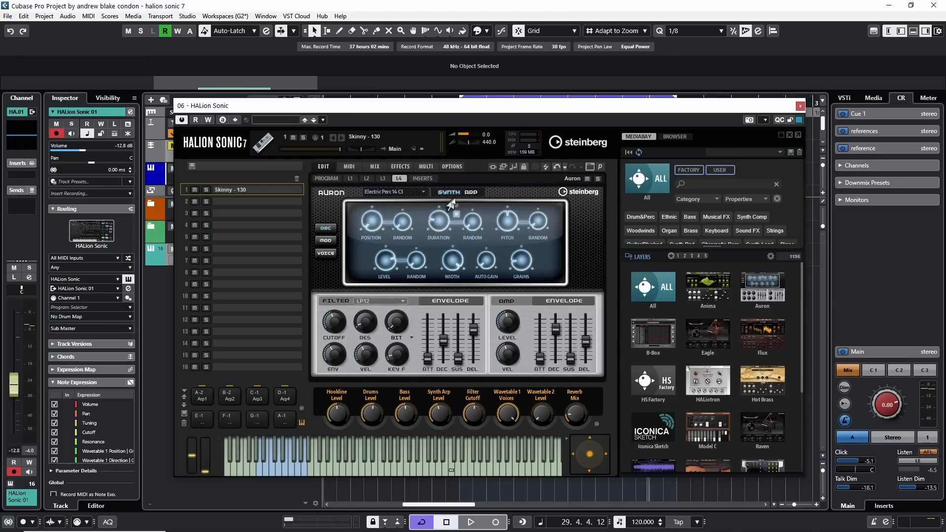
left_click(471, 192)
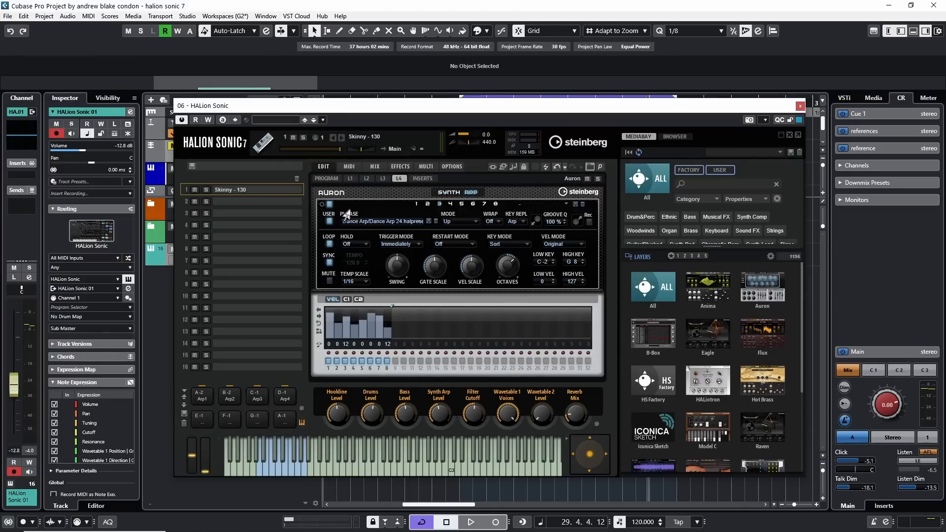
left_click(383, 220)
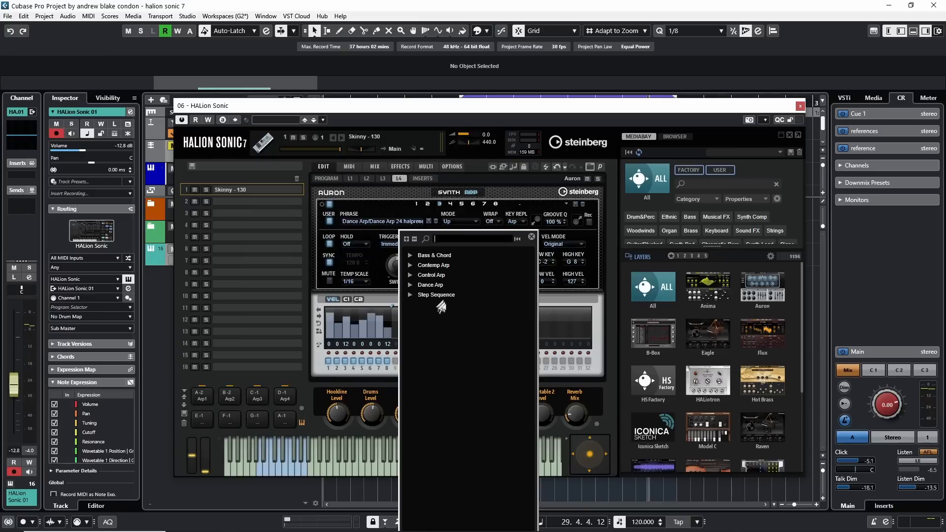
left_click(531, 236)
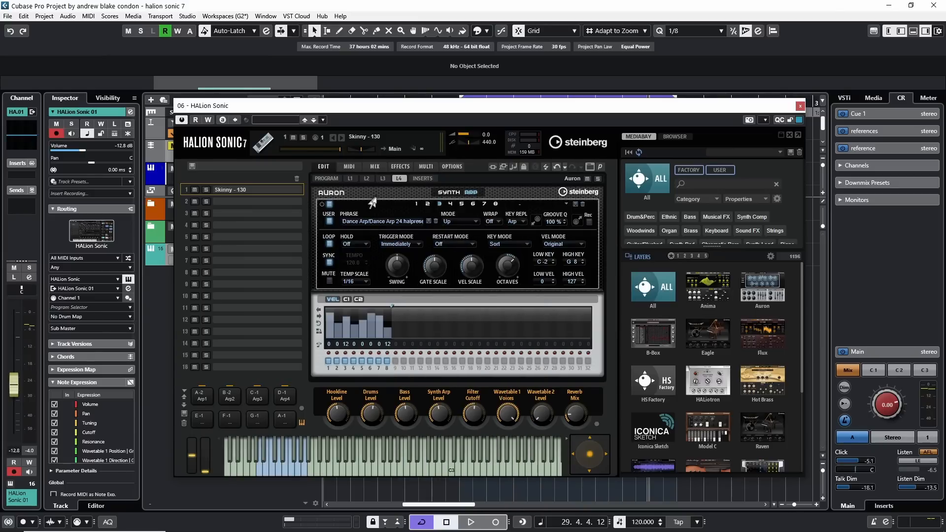
mouse_move(356, 199)
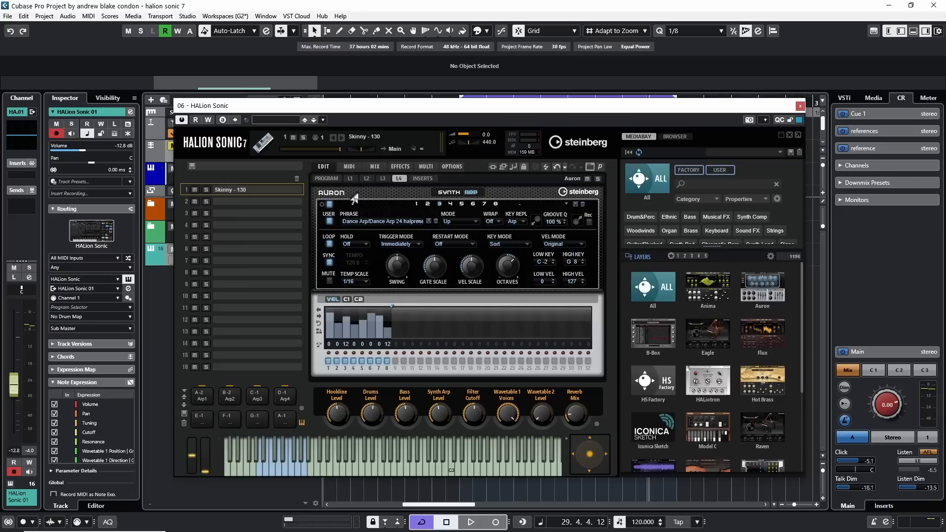
left_click(470, 521)
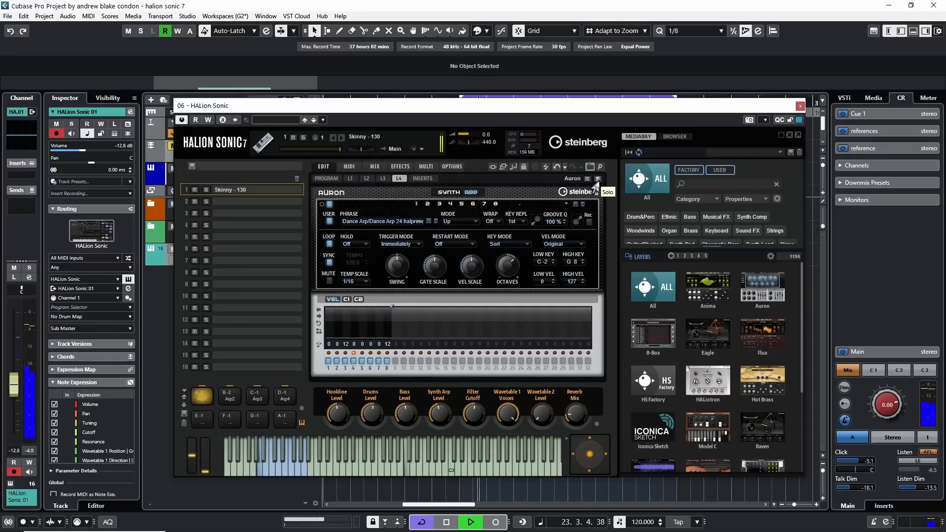
Step: Solo the current layer to hear it on its own
left_click(336, 360)
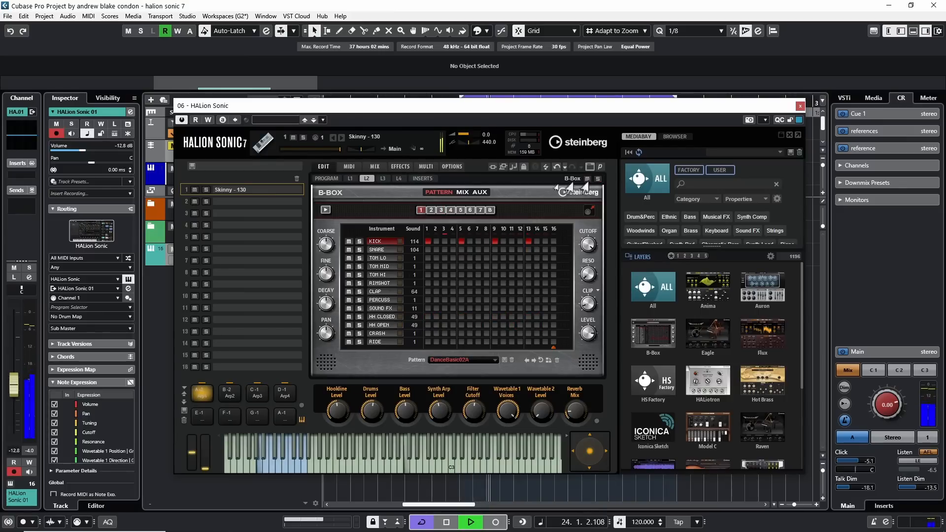
mouse_move(350, 178)
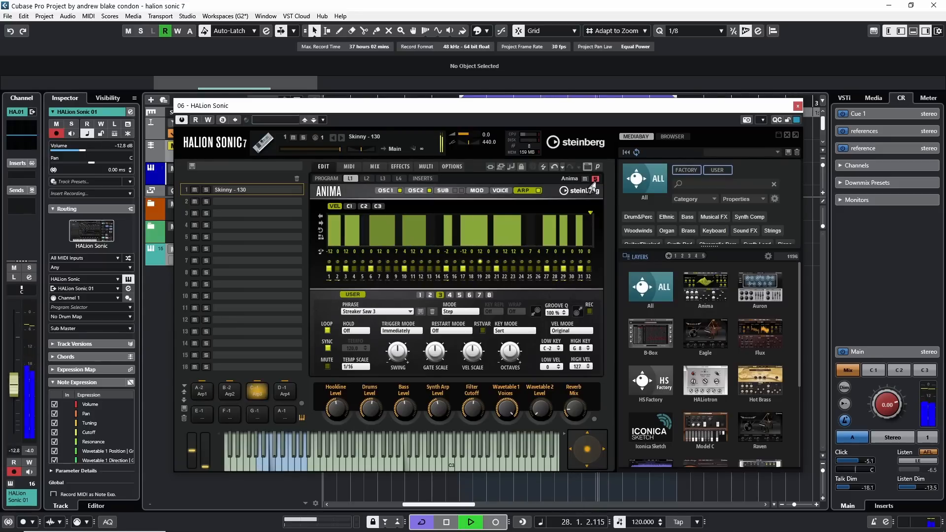
mouse_move(326, 178)
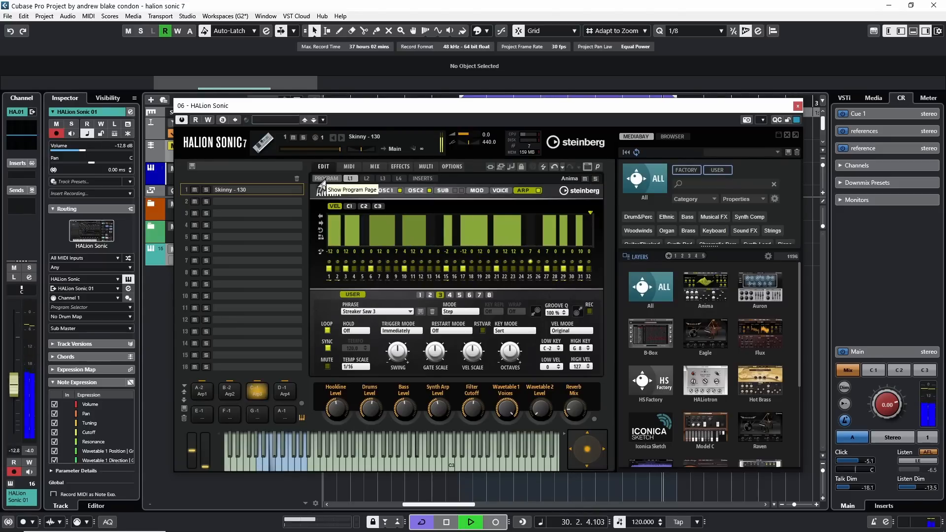
left_click(326, 178)
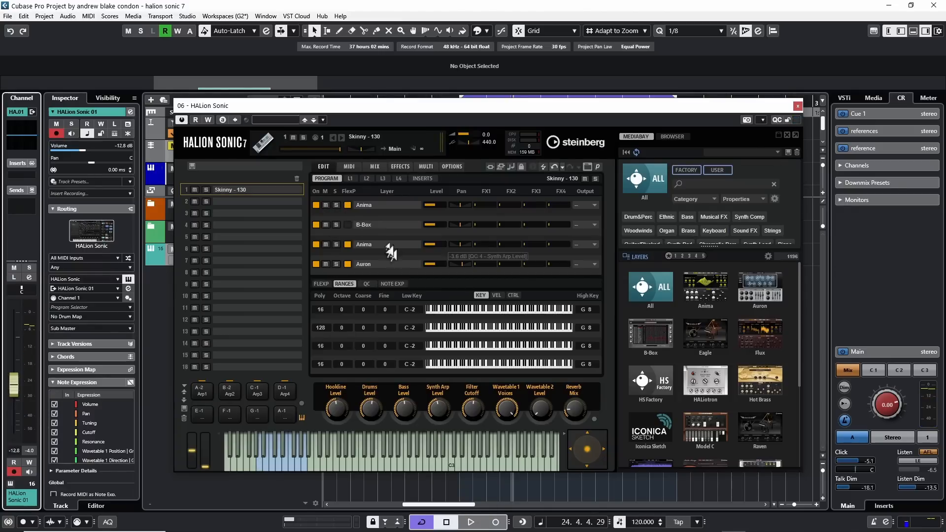
mouse_move(415, 244)
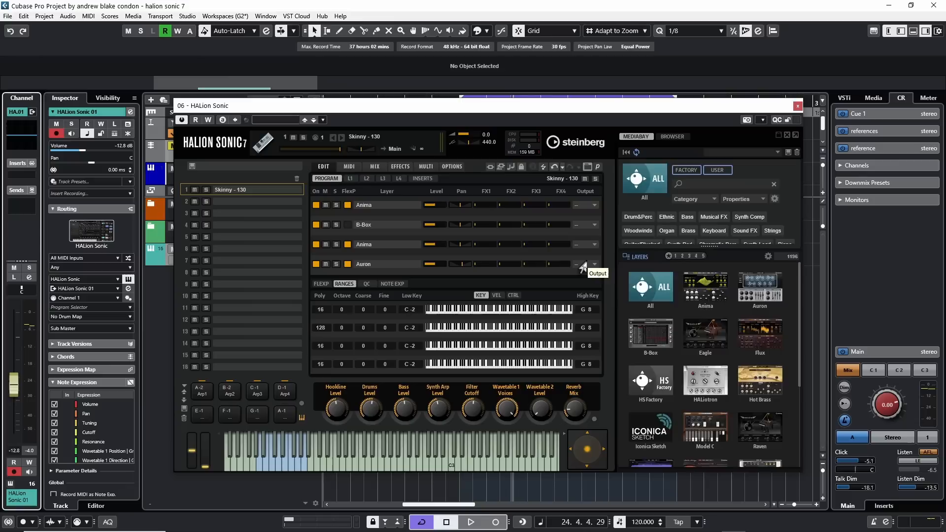
Step: Load the Init Eagle program from the Eagle layer in MediaBay and activate its FlexPhraser
left_click(704, 335)
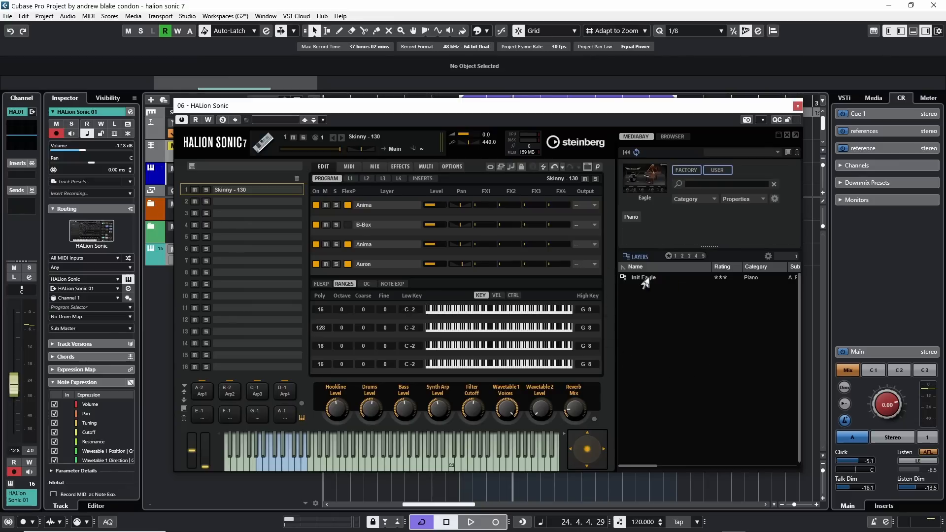
double_click(643, 277)
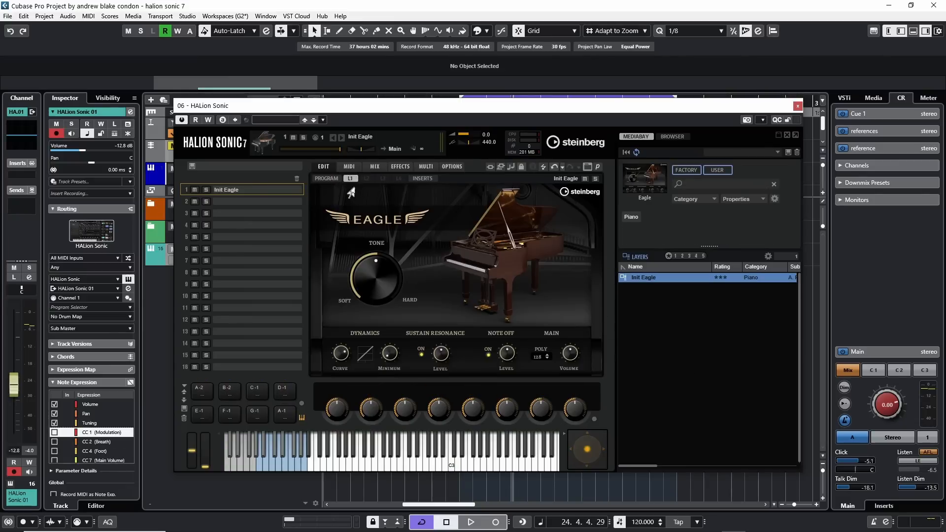
mouse_move(403, 468)
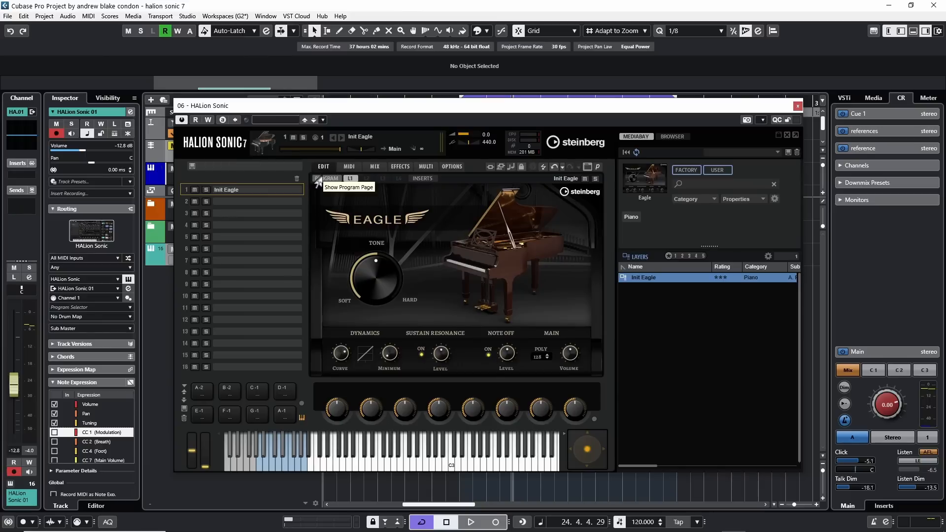
left_click(326, 178)
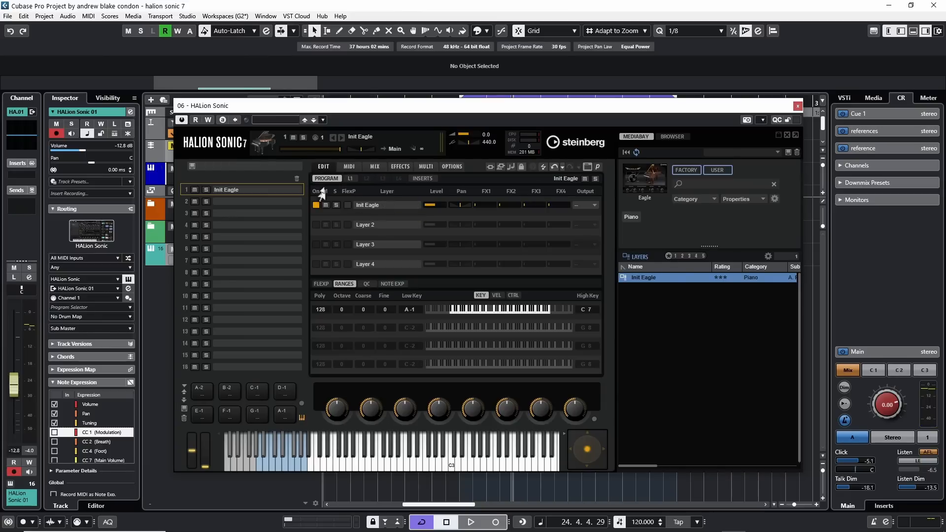
mouse_move(319, 192)
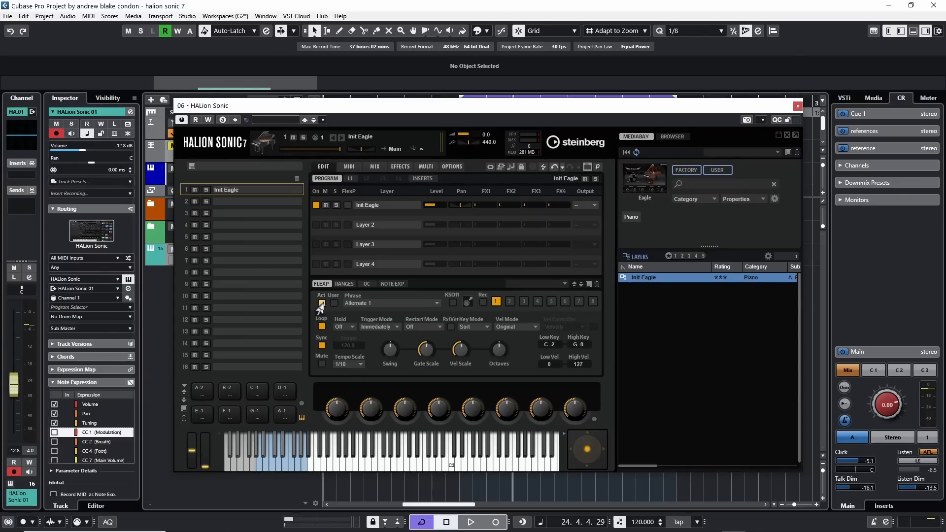
left_click(797, 105)
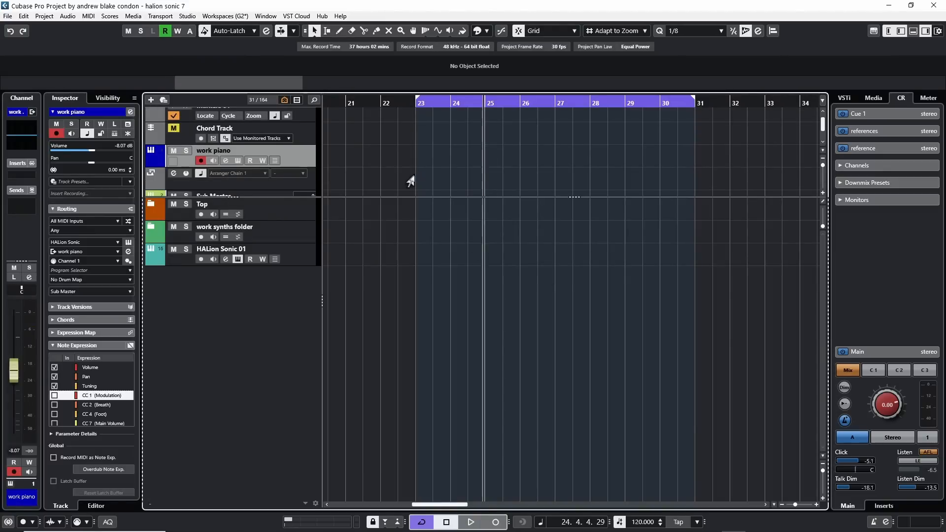
mouse_move(412, 177)
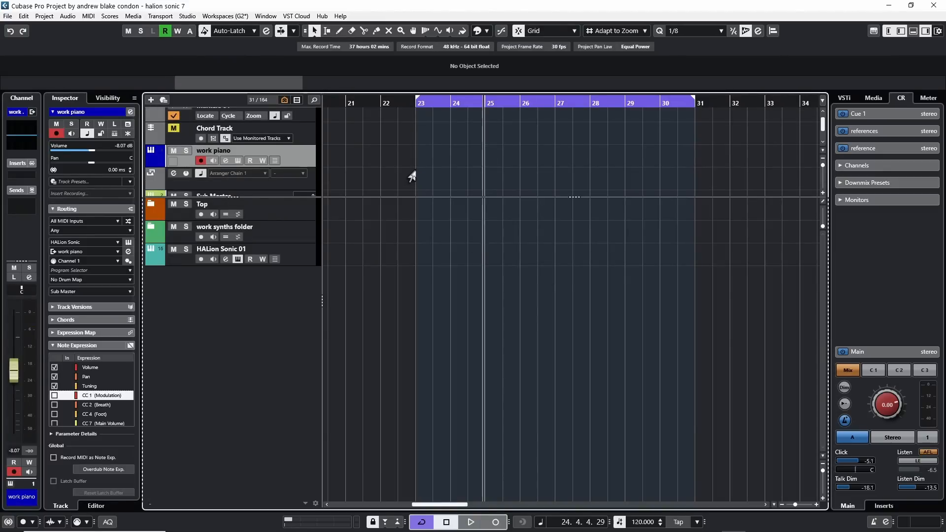
Step: Open the HALion Sonic 01 instrument editor from its track
left_click(214, 128)
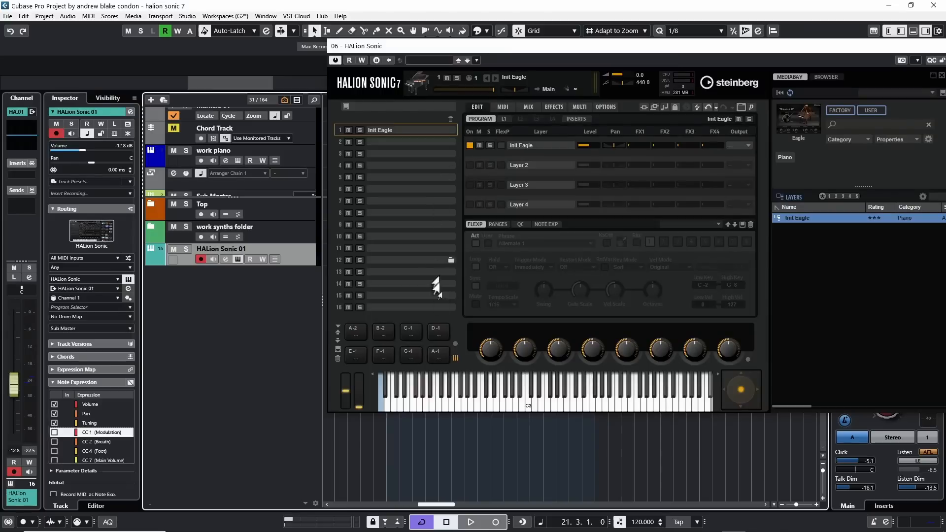
mouse_move(541, 416)
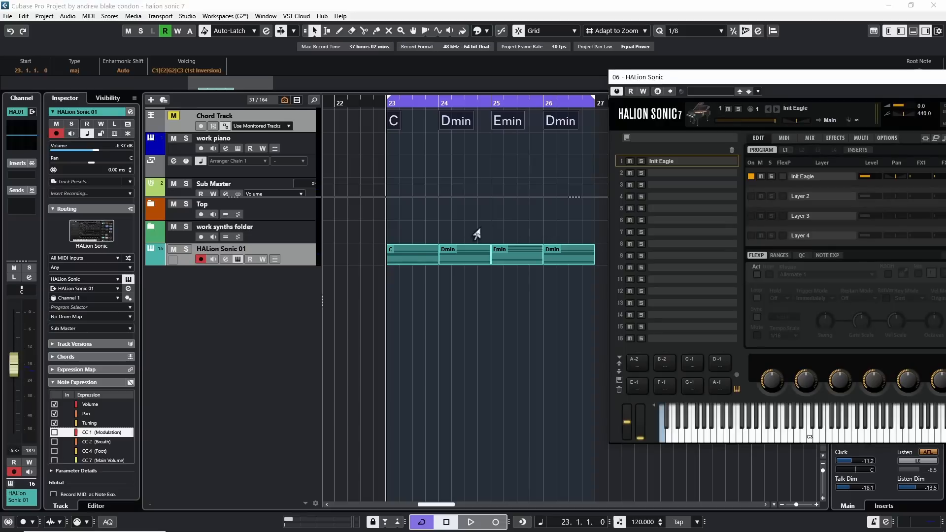
Step: Bring HALion Sonic forward to Init Eagle's FlexPhraser with Alternate 1 active
left_click(470, 522)
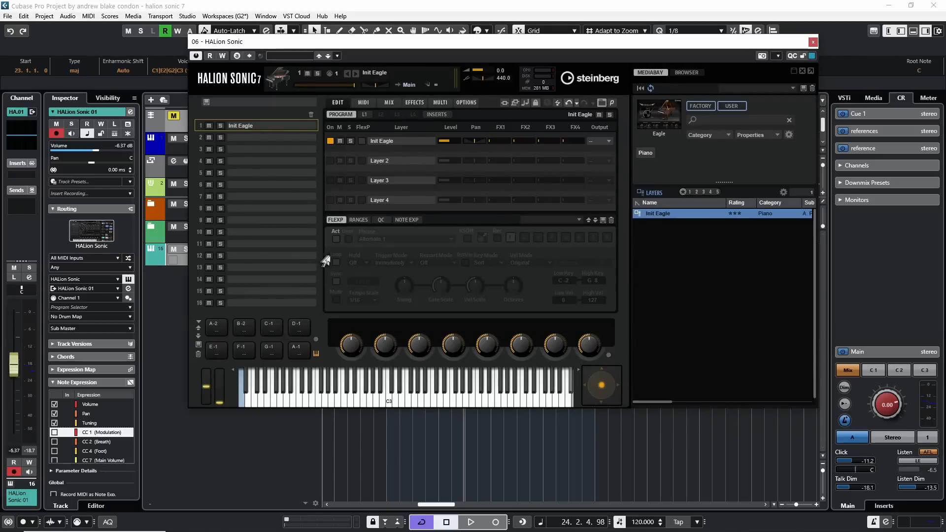
mouse_move(336, 220)
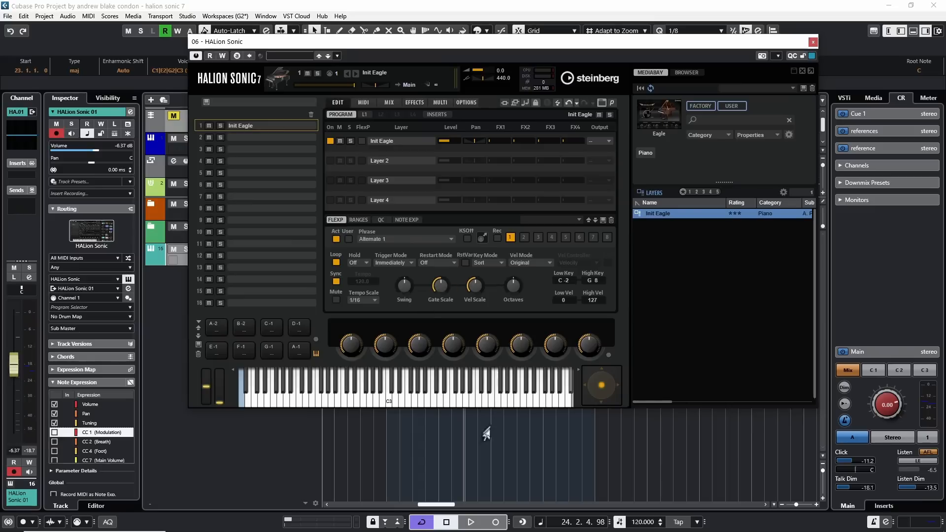
left_click(470, 521)
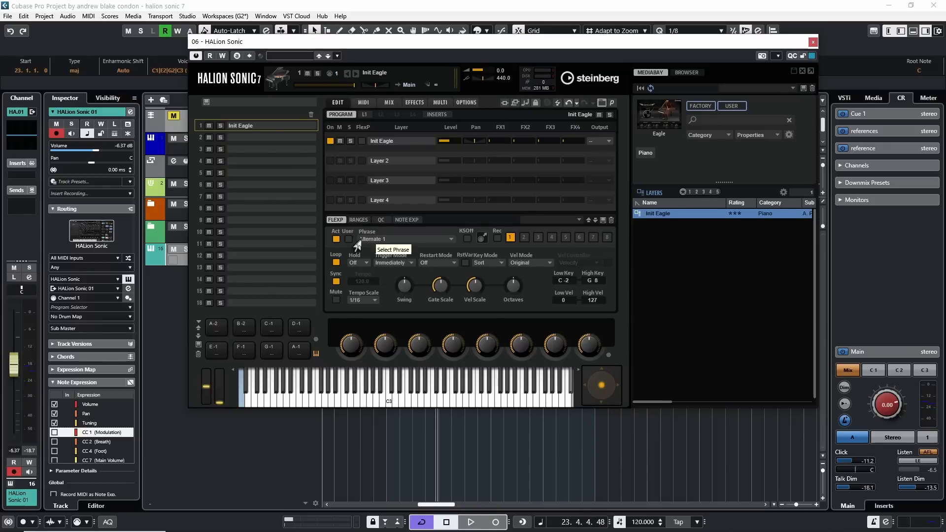
mouse_move(369, 253)
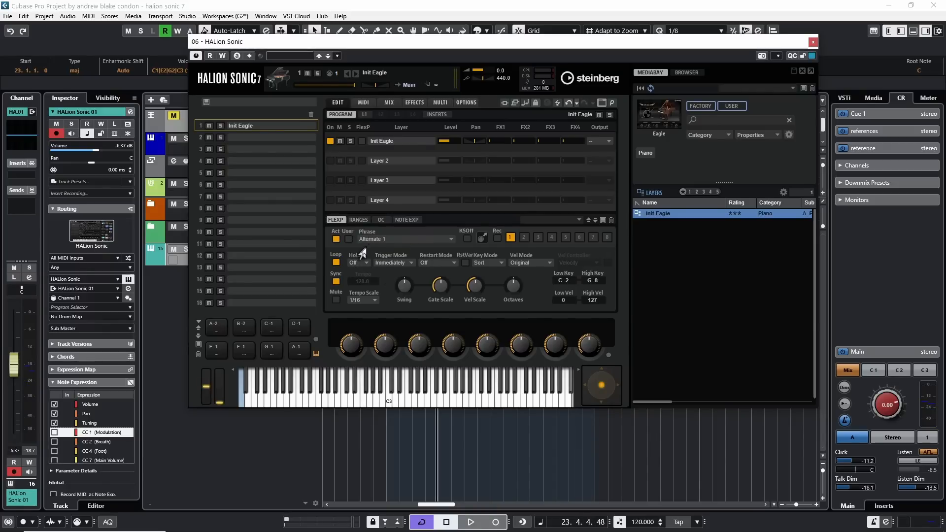
mouse_move(368, 246)
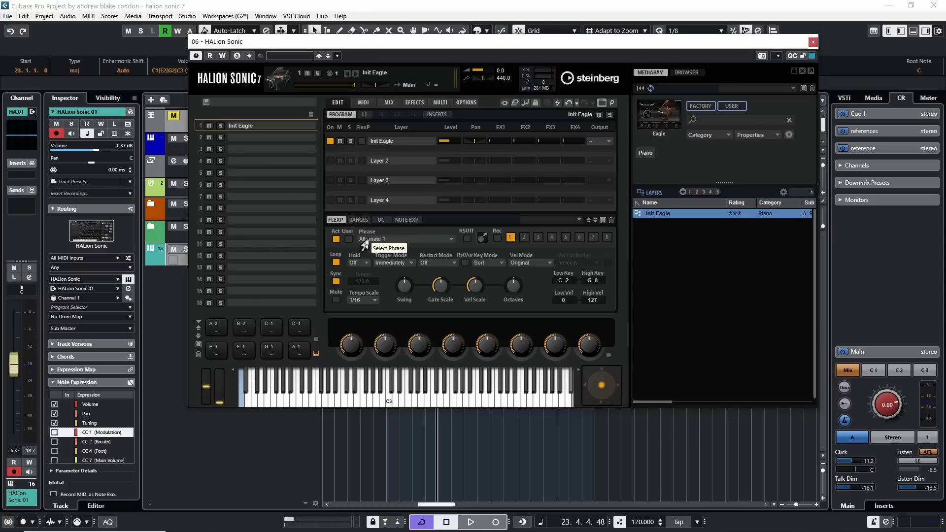
mouse_move(368, 243)
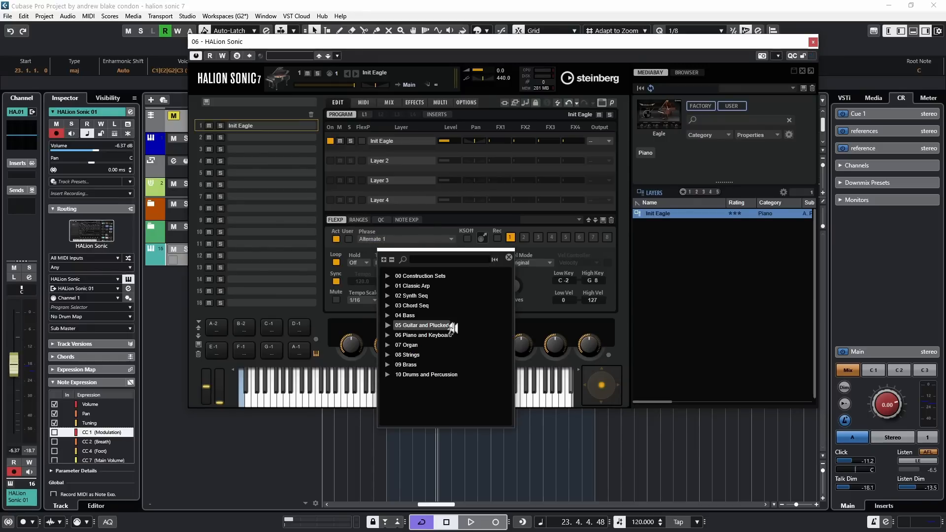
mouse_move(433, 411)
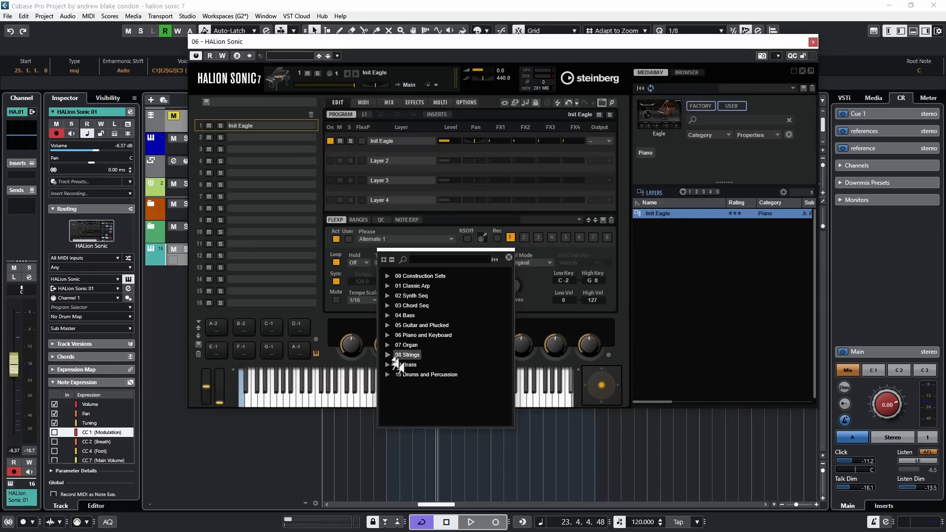
mouse_move(422, 335)
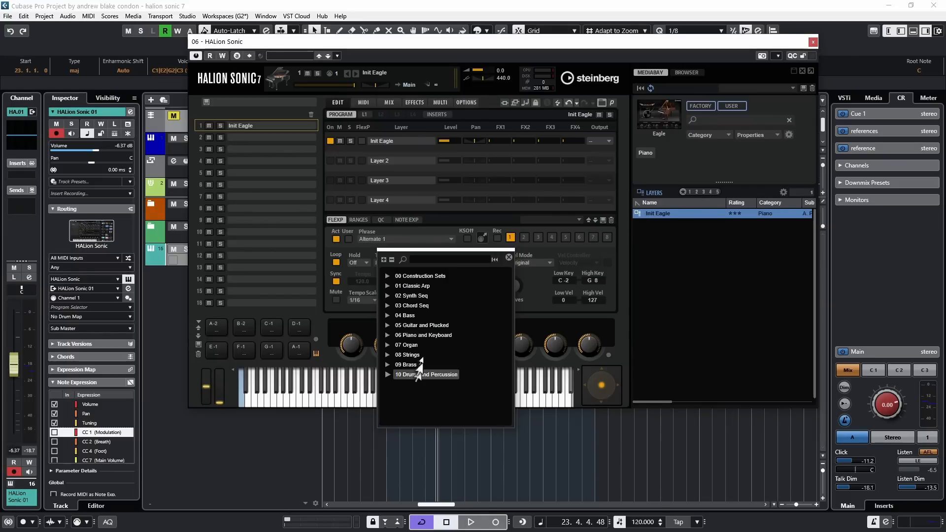
mouse_move(424, 408)
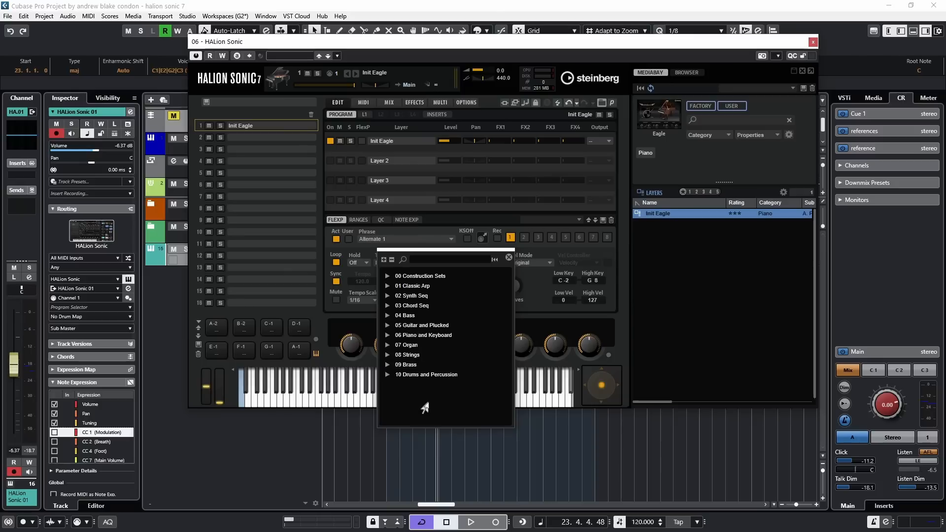
mouse_move(422, 335)
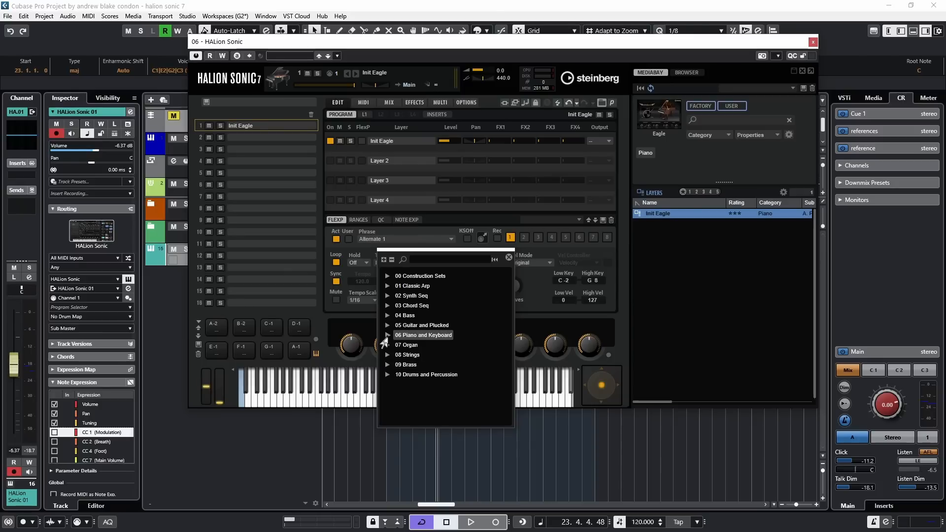
Step: Expand the 06 Piano and Keyboard category in the phrase browser
left_click(424, 335)
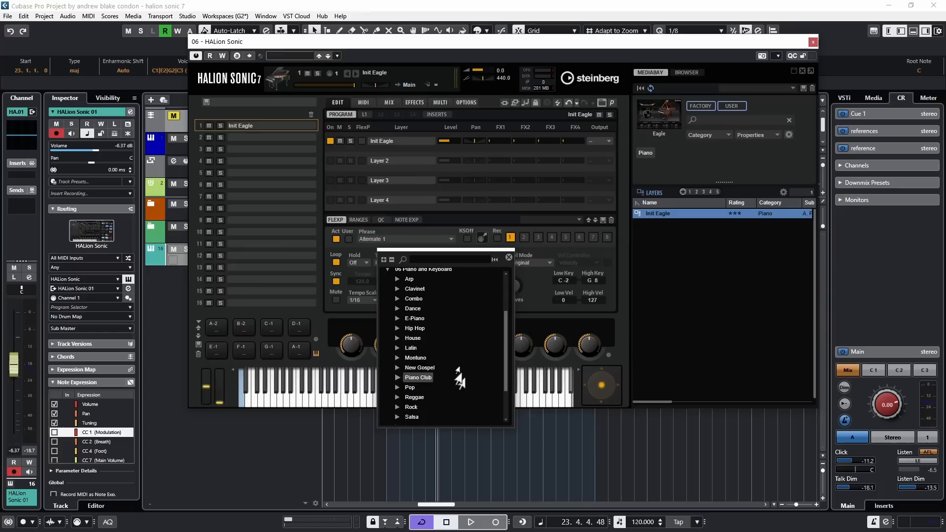
mouse_move(414, 299)
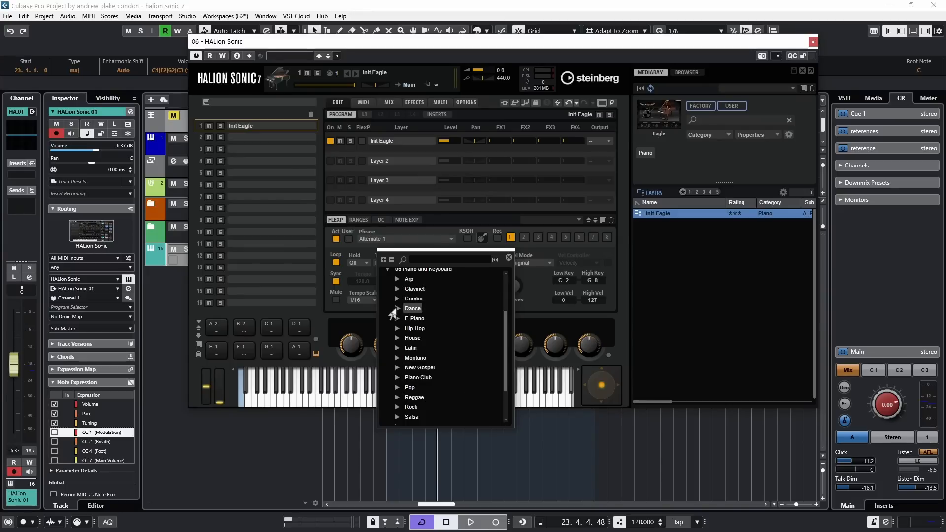
Step: Expand the Dance folder, load the Cool Funk A phrase and start playback
left_click(397, 309)
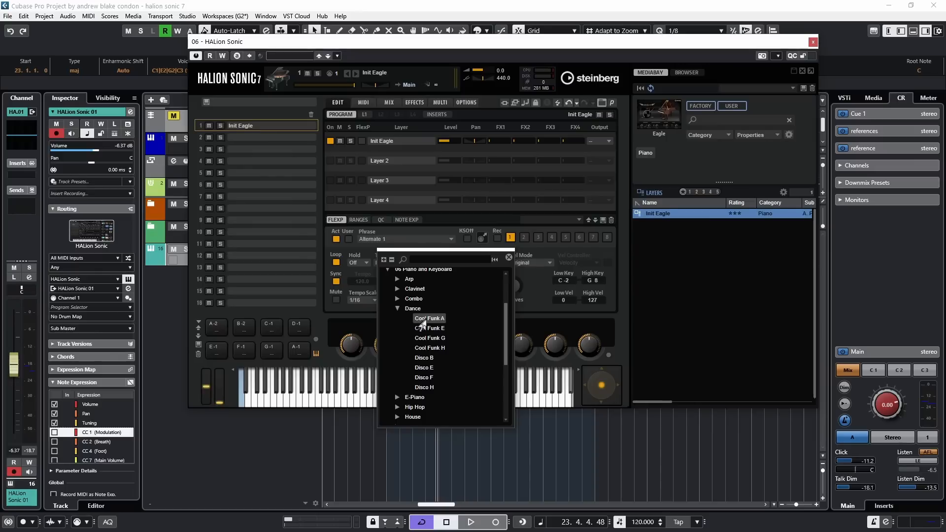
left_click(429, 318)
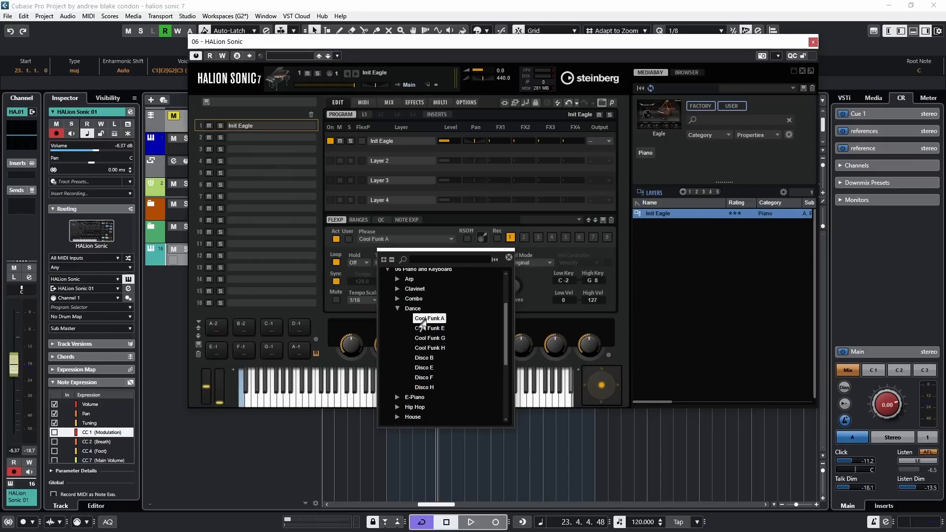
left_click(470, 522)
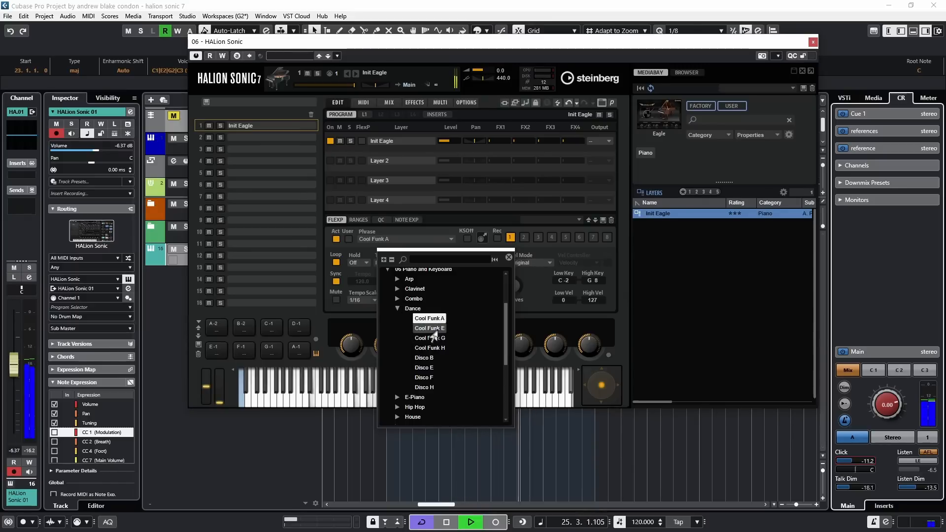
Step: Audition further Dance phrases, settle on Disco H, and scroll down the list
left_click(430, 338)
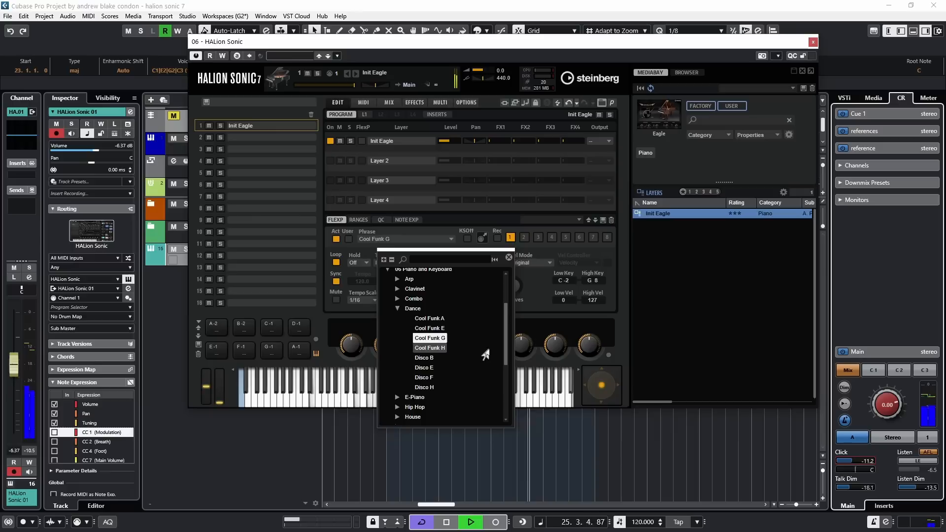
left_click(430, 349)
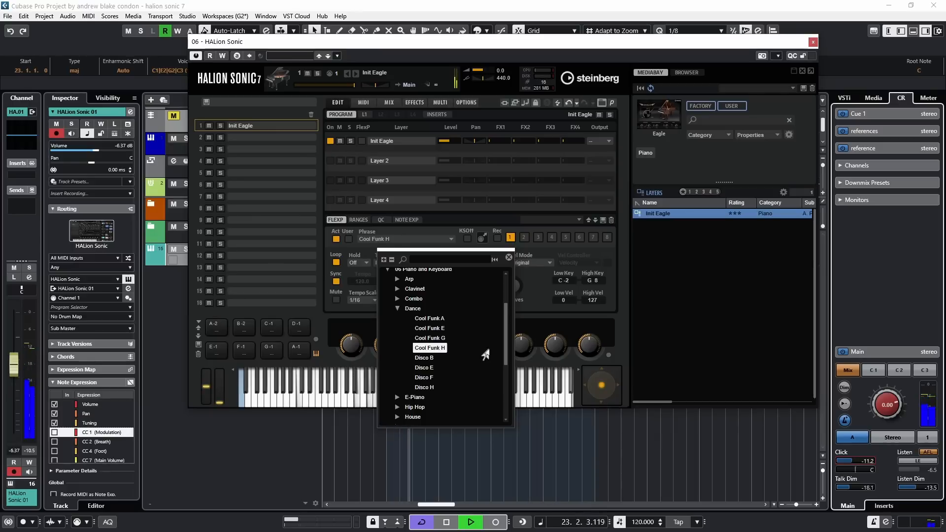
left_click(423, 358)
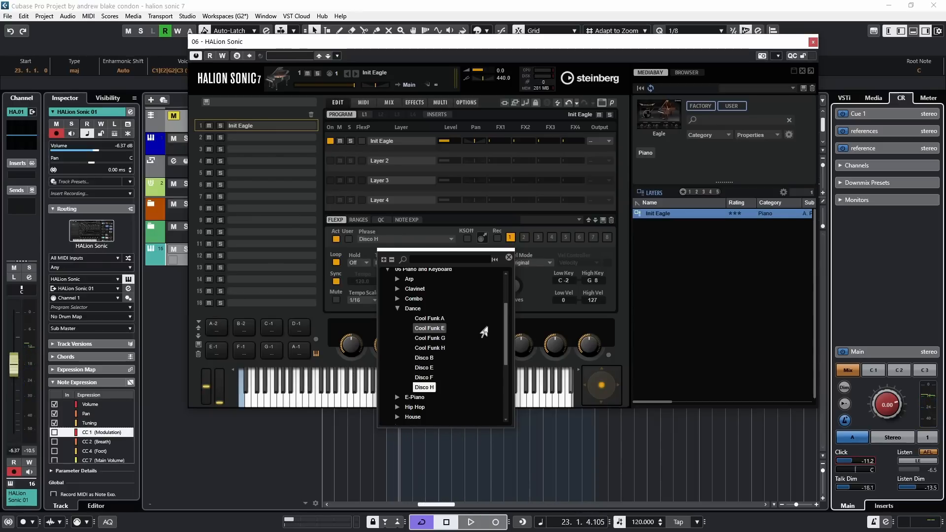
mouse_move(410, 279)
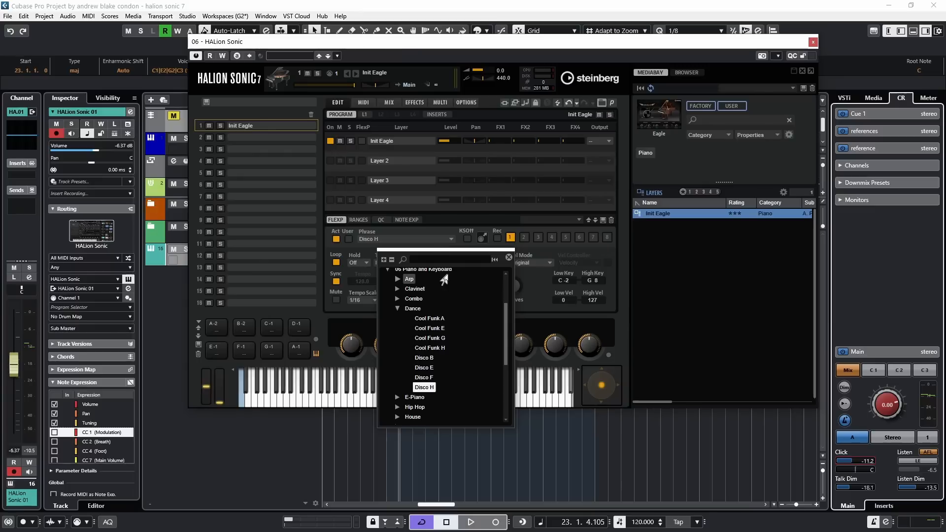
mouse_move(459, 386)
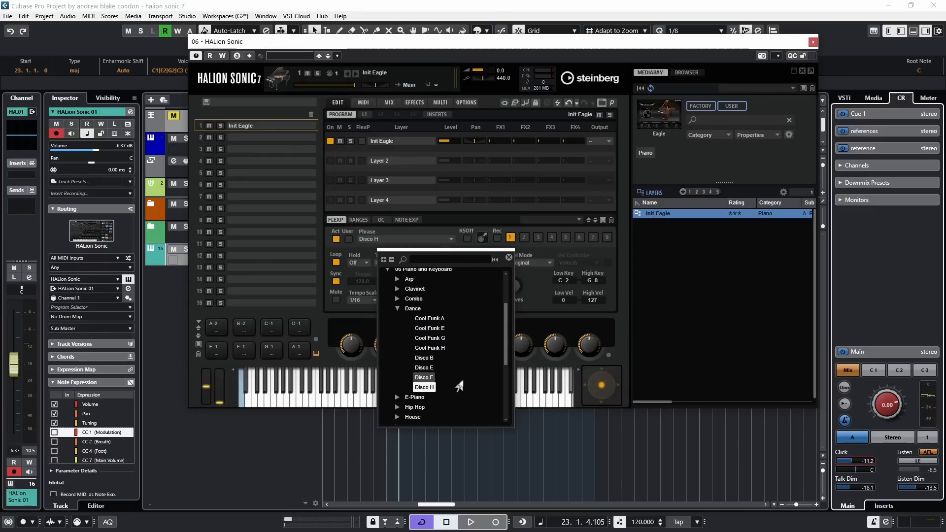
scroll("down", 3)
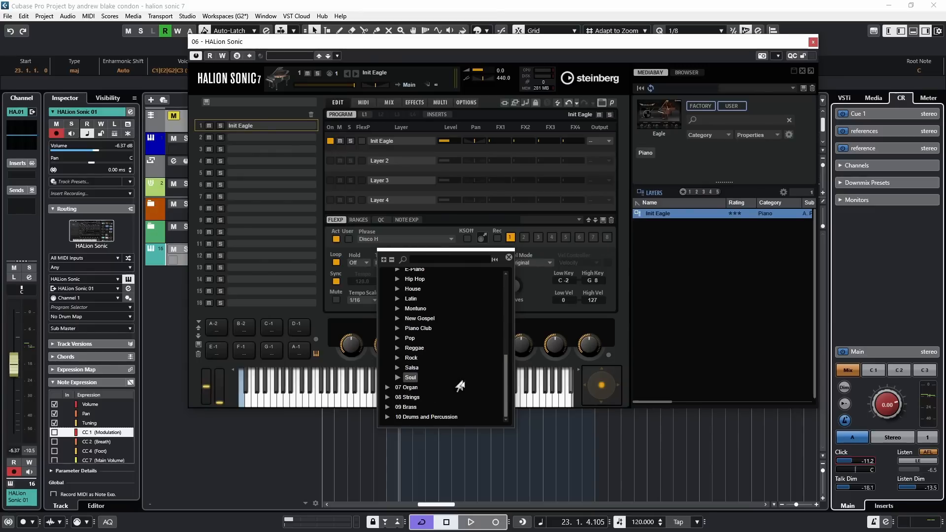
Step: Audition the Pop phrases Analog Pop A2, C1, D2 and Slow Feel H
left_click(410, 338)
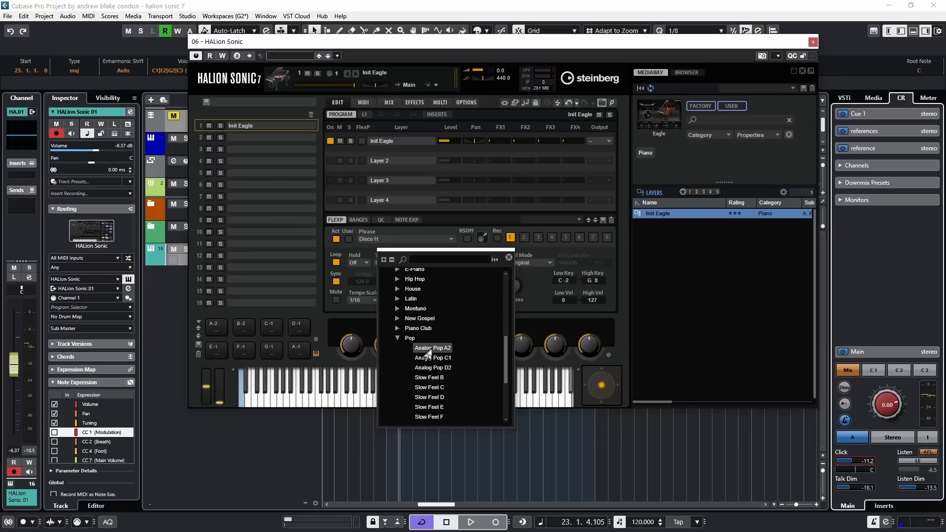
mouse_move(427, 348)
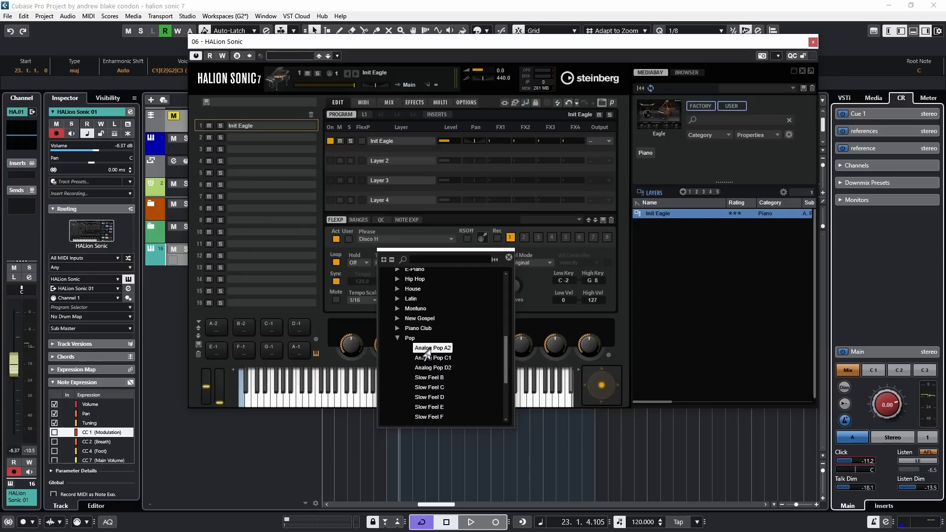
left_click(432, 347)
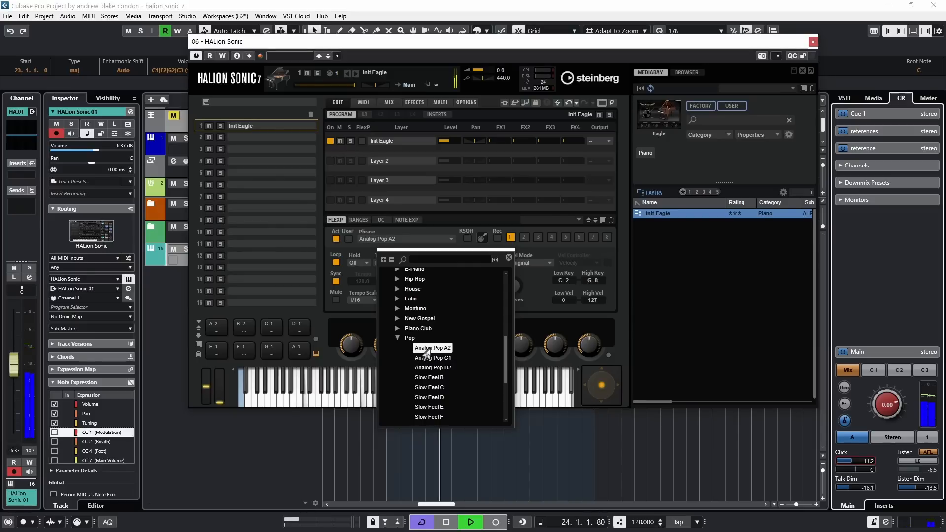
left_click(432, 357)
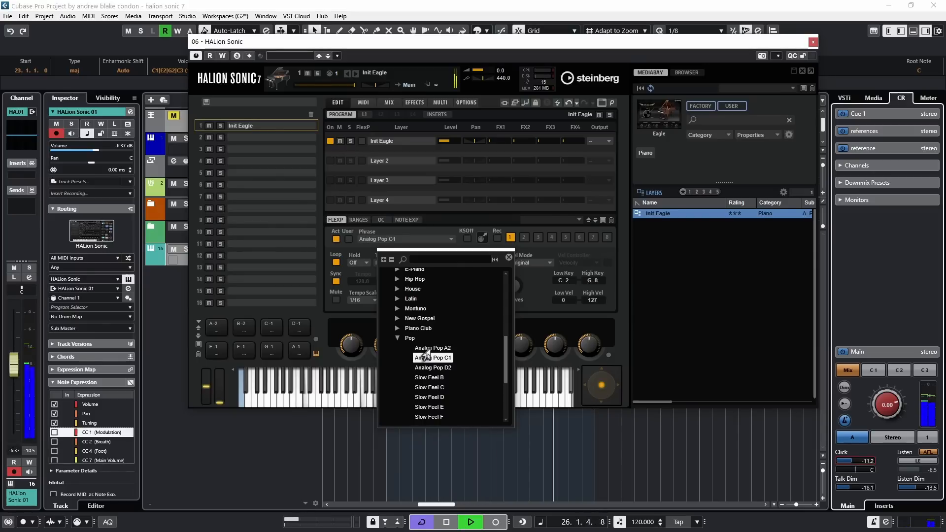
left_click(434, 368)
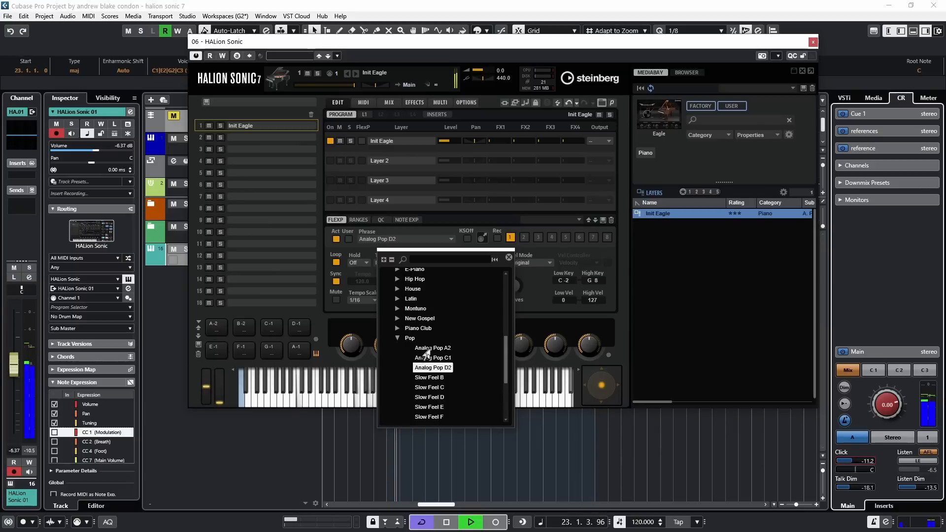
left_click(429, 347)
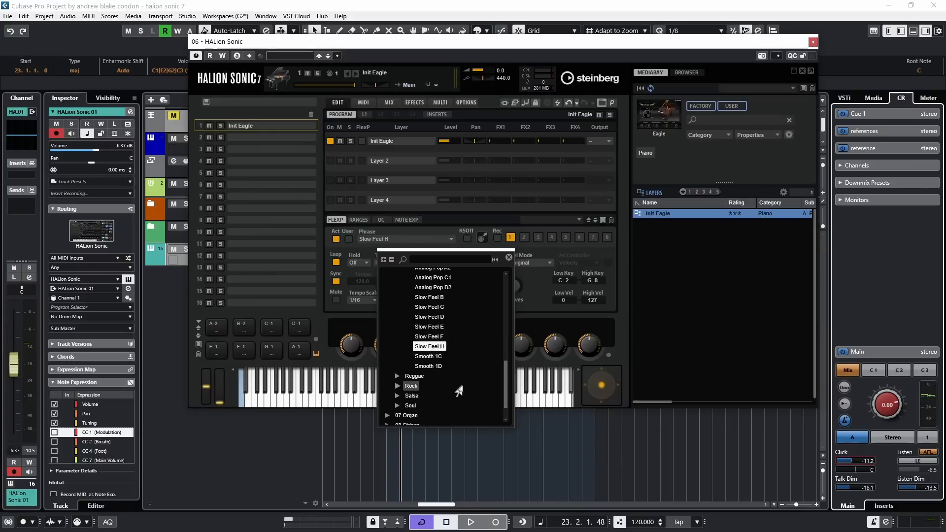
scroll("down", 3)
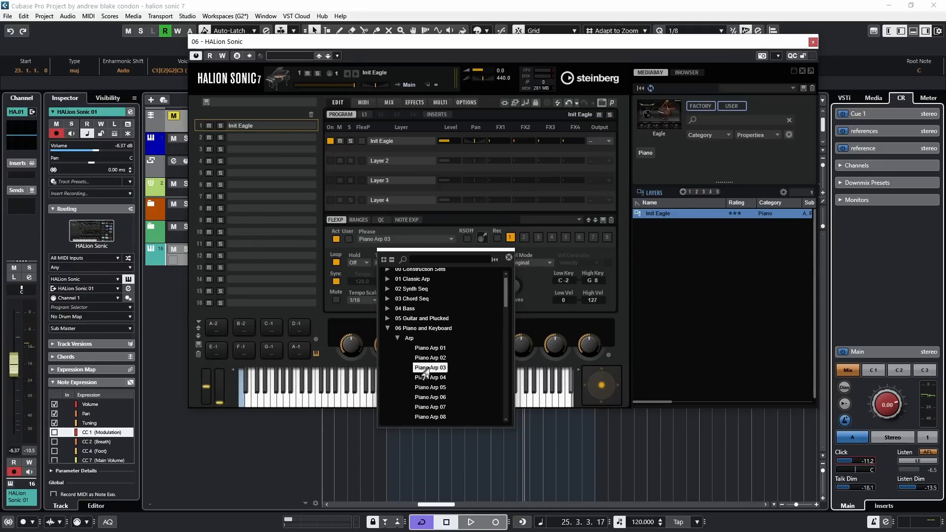
Step: Close the phrase browser keeping Piano Arp 03, then view the blank step editor page
left_click(430, 368)
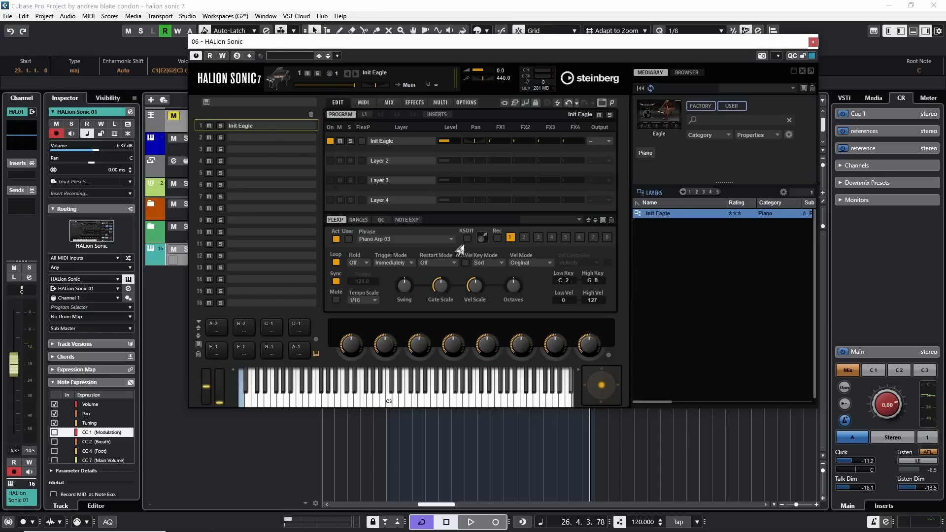
mouse_move(462, 246)
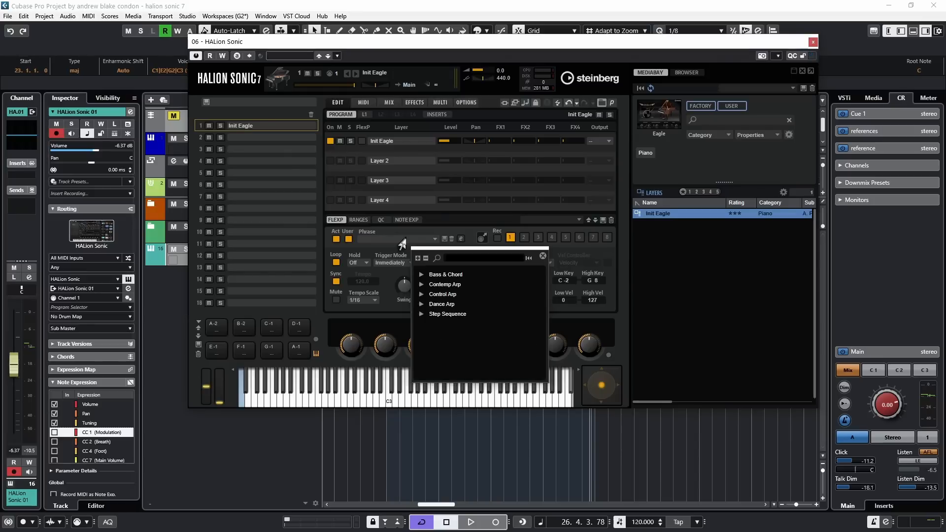
mouse_move(475, 331)
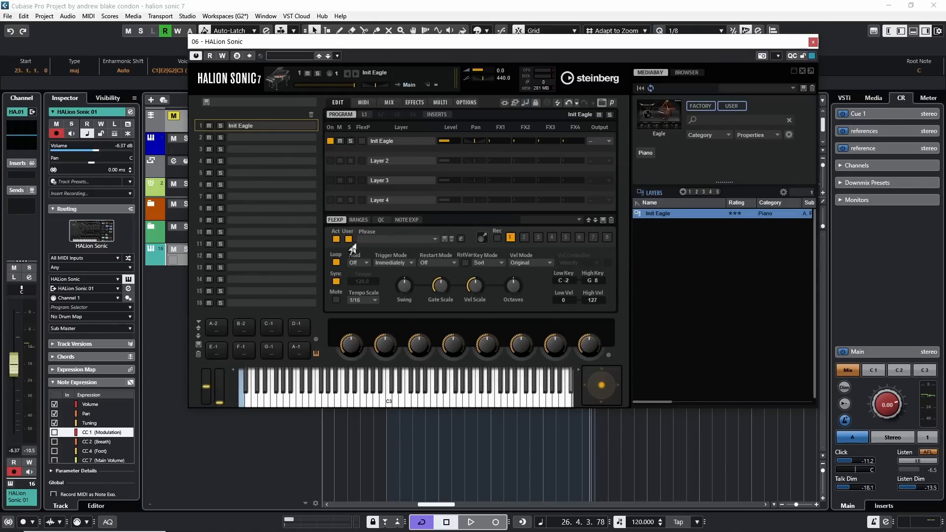
mouse_move(459, 239)
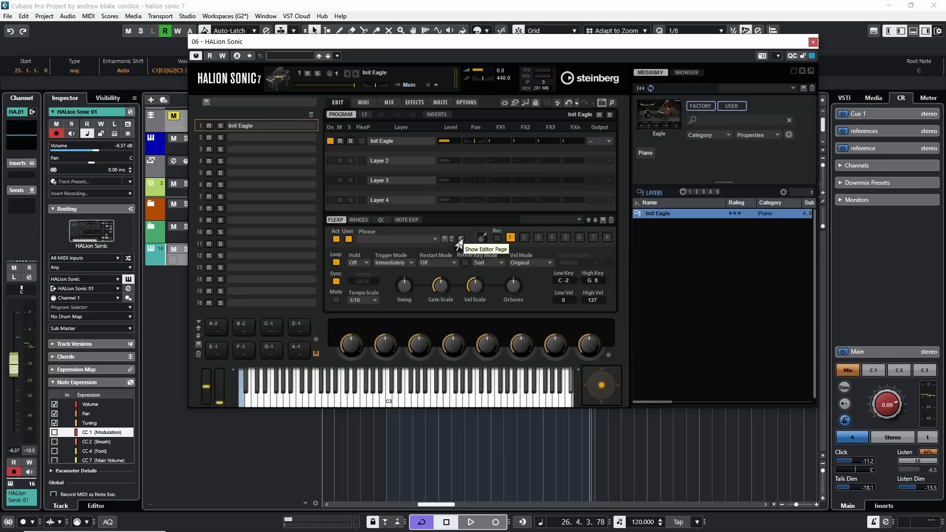
left_click(461, 237)
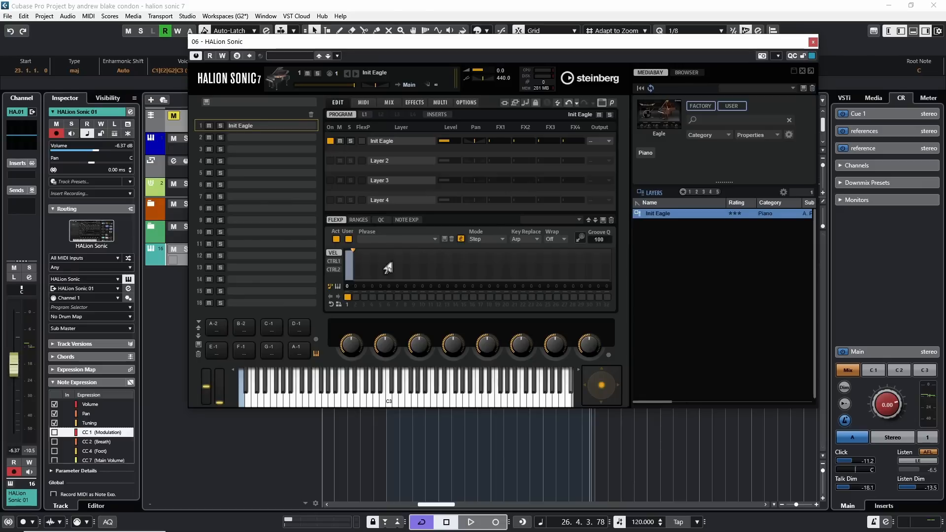
mouse_move(449, 276)
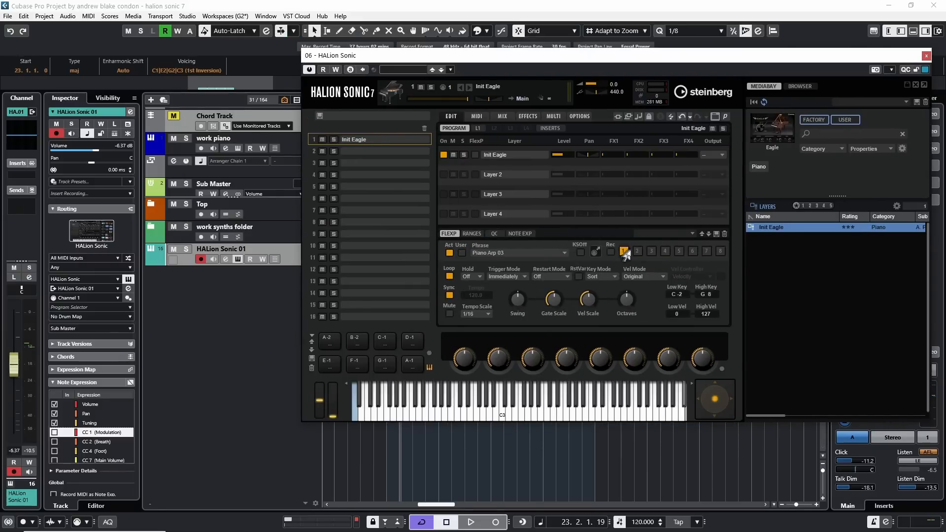
mouse_move(502, 259)
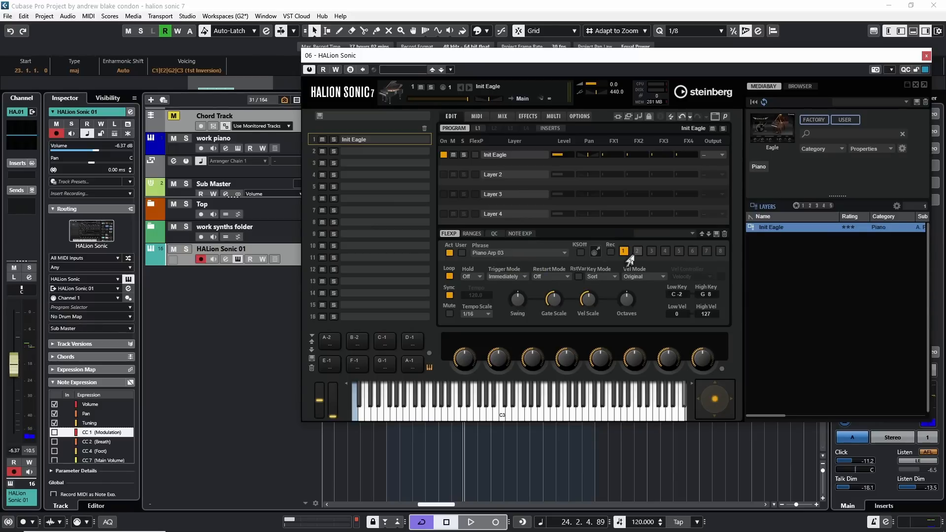
mouse_move(634, 253)
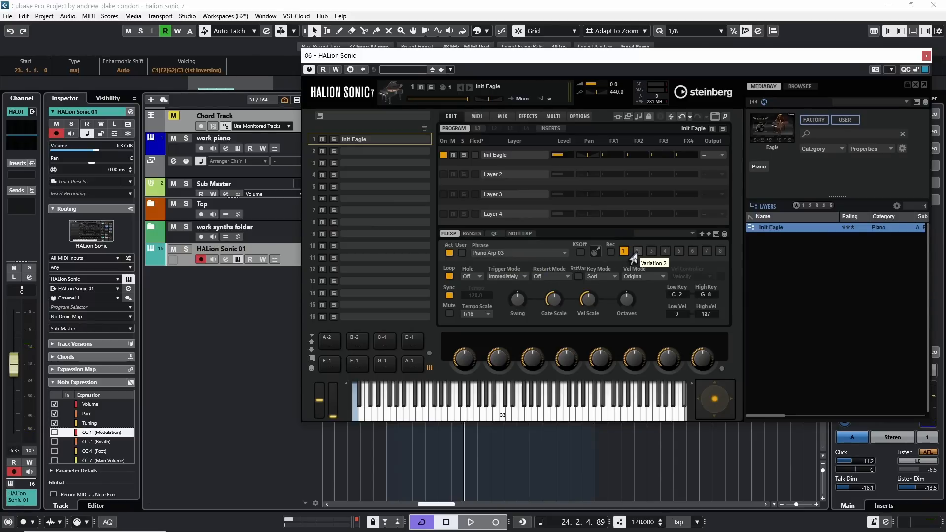
Step: Create FlexPhraser Variation 2 playing the Piano Arp 01 phrase
left_click(516, 252)
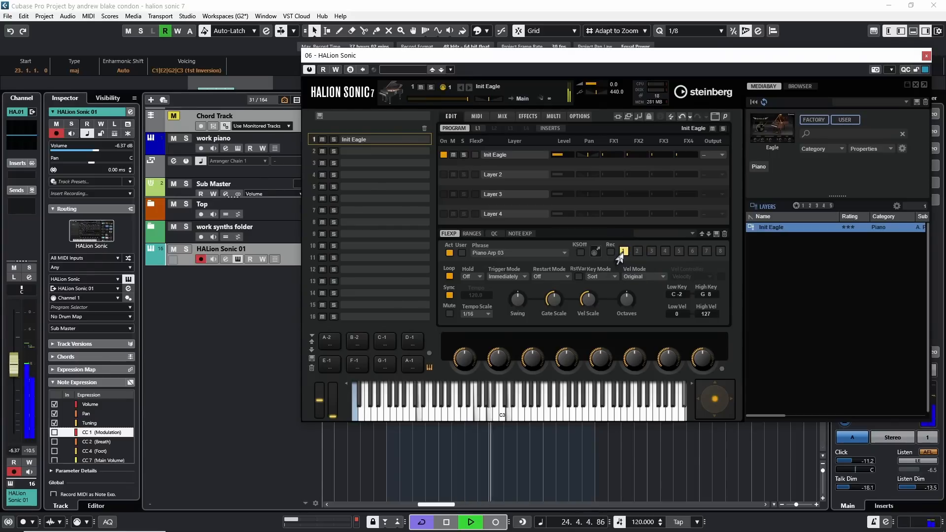
mouse_move(623, 250)
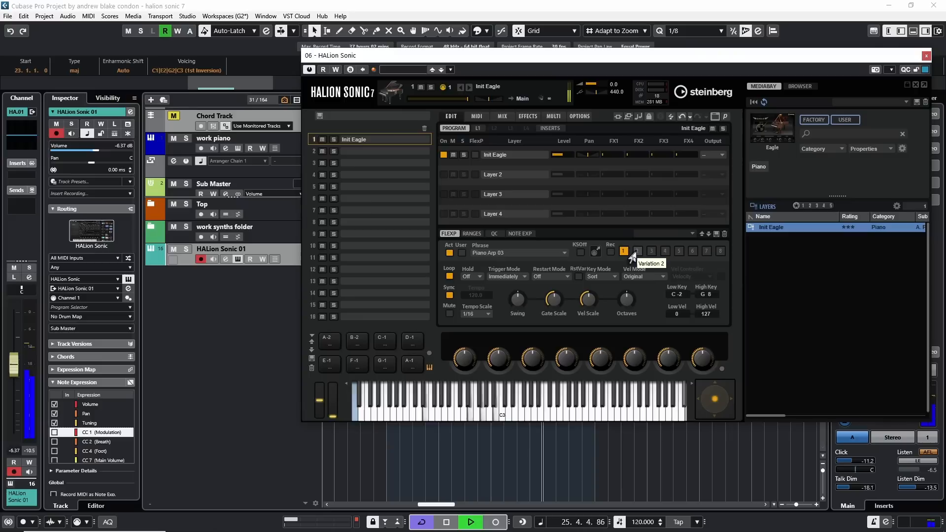
left_click(638, 250)
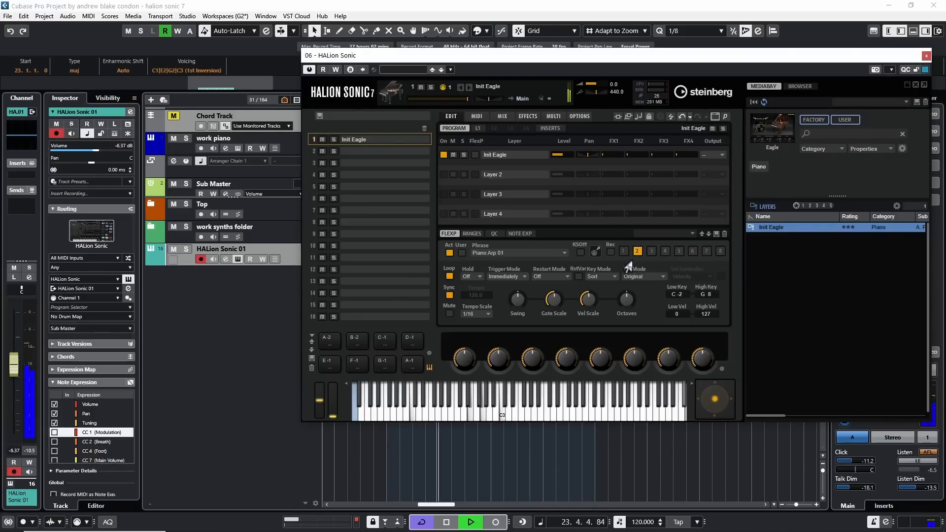
mouse_move(623, 258)
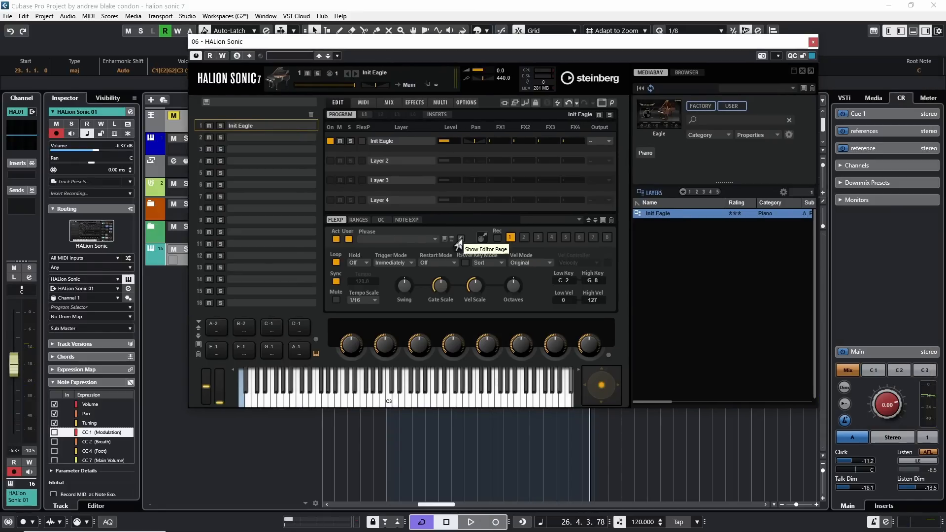
left_click(461, 240)
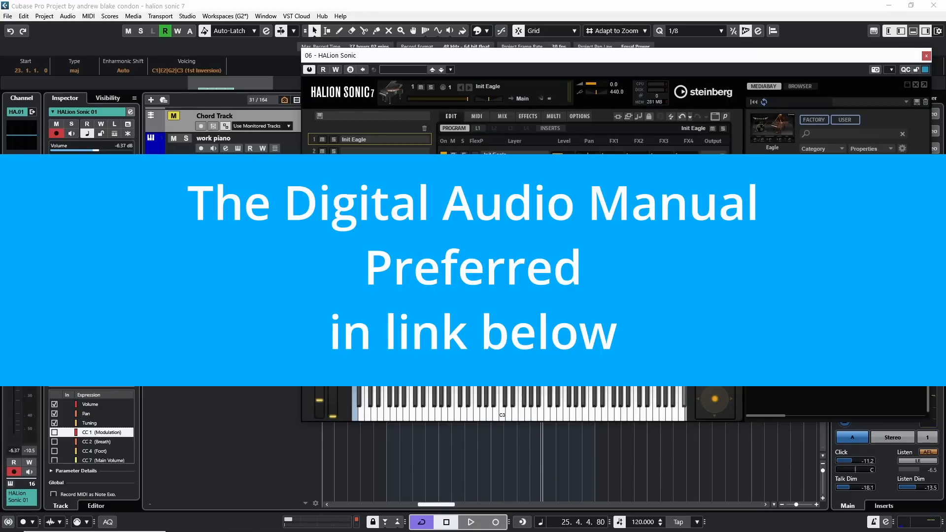
left_click(470, 522)
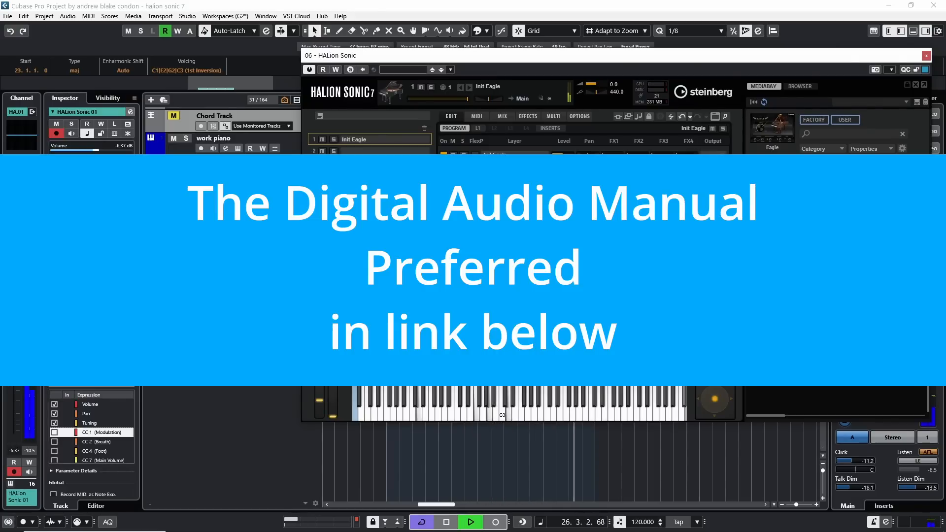
left_click(470, 522)
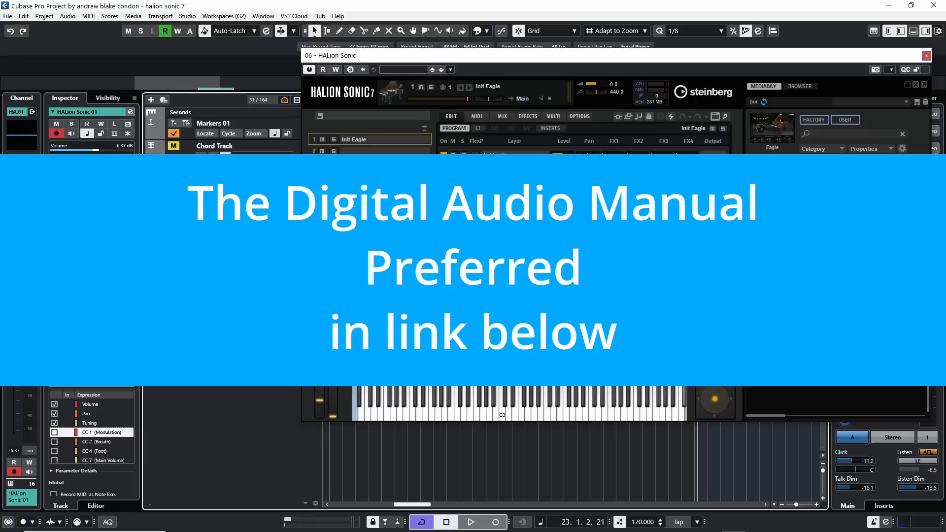